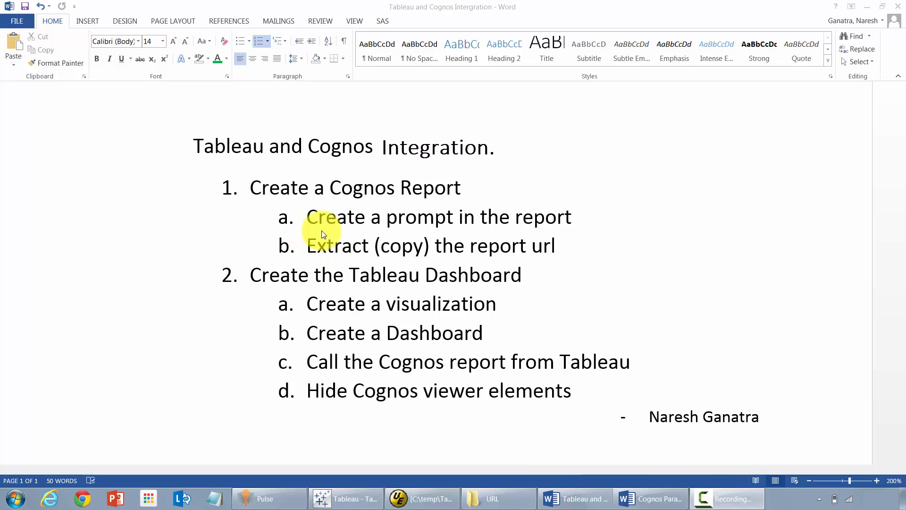
pyautogui.moveTo(394, 300)
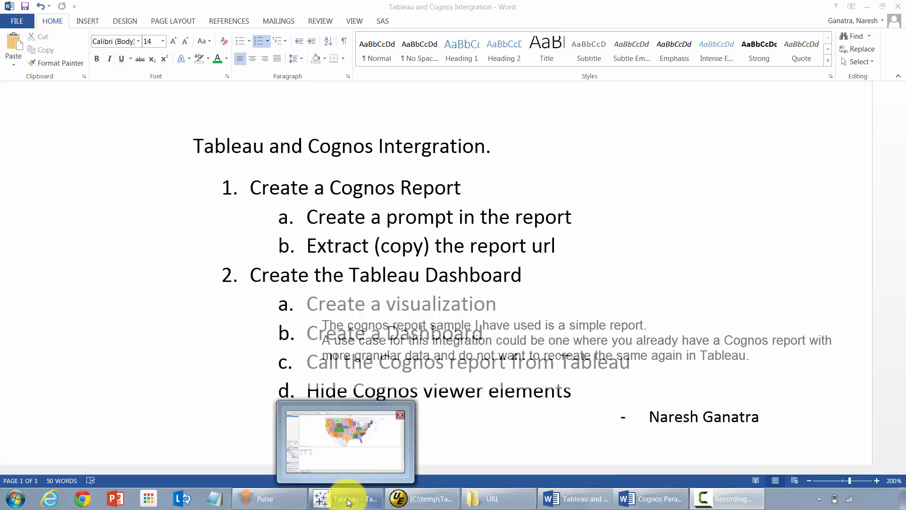
# Filter the dashboard table by map state: California first, then Texas gender counts.
pyautogui.click(346, 499)
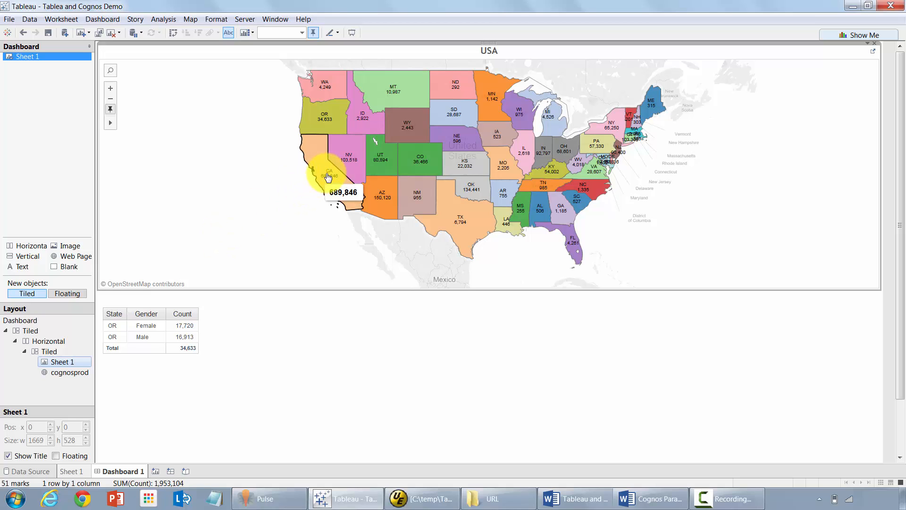
pyautogui.click(329, 176)
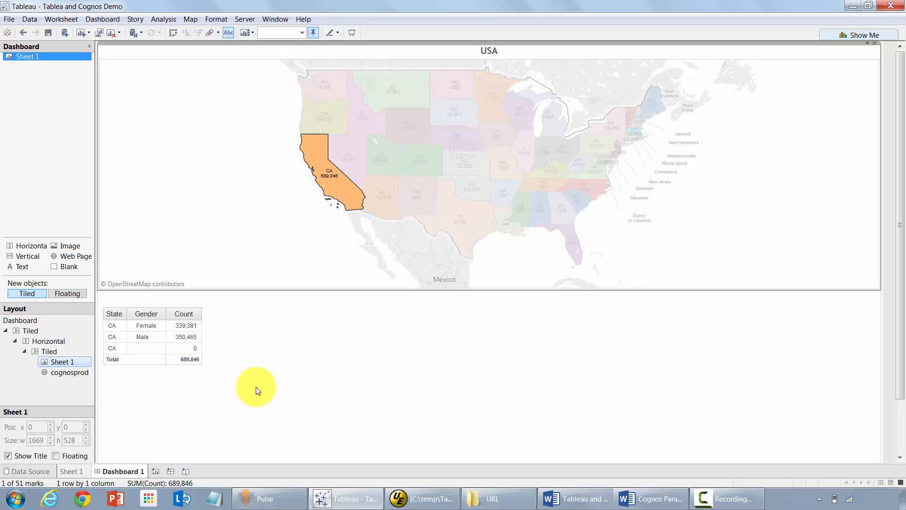
pyautogui.moveTo(449, 232)
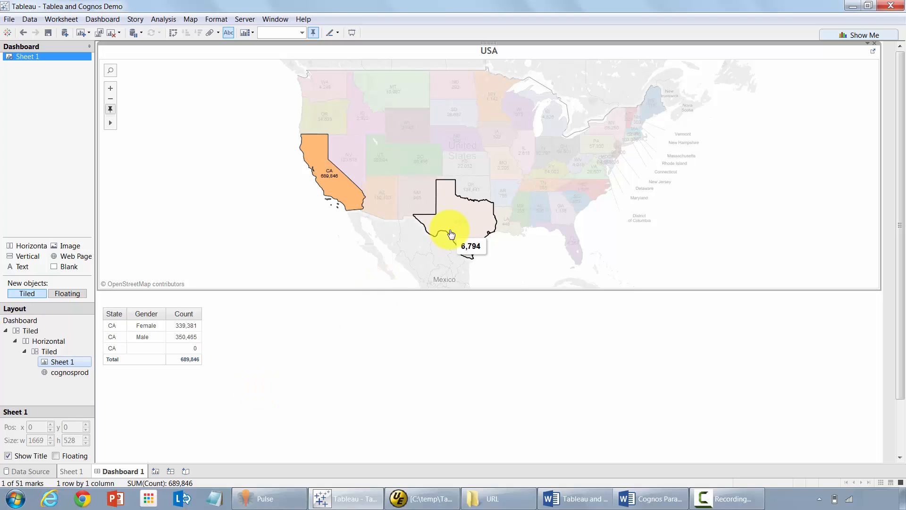
pyautogui.click(451, 231)
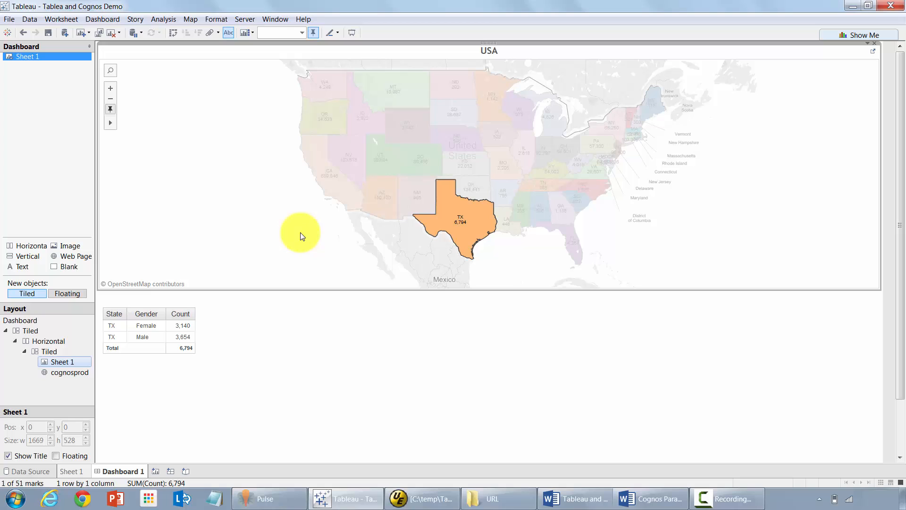
pyautogui.moveTo(224, 272)
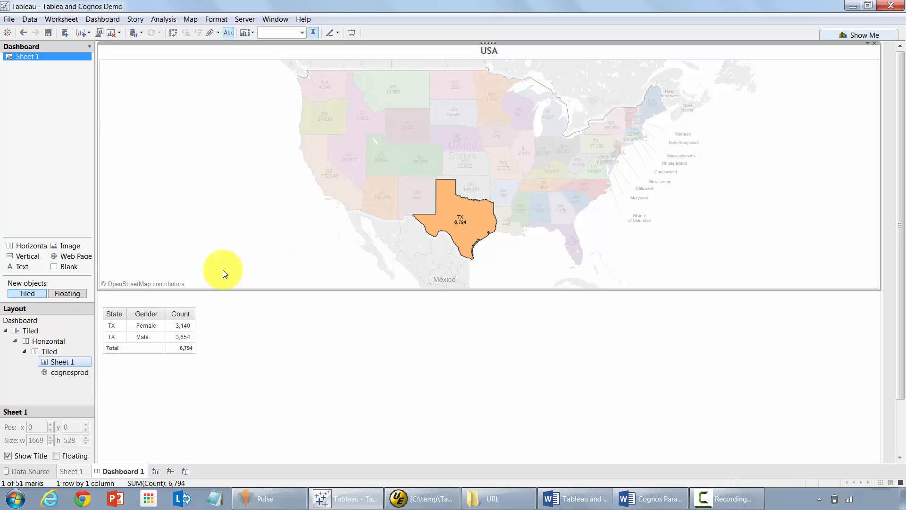
pyautogui.moveTo(42, 503)
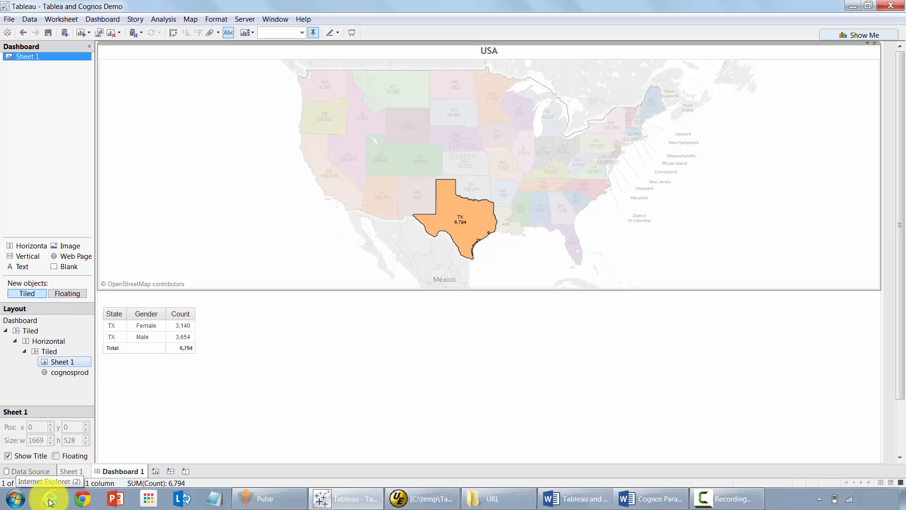
# Launch Report Studio from Cognos Connection on the GO Sales (query) package.
pyautogui.click(808, 60)
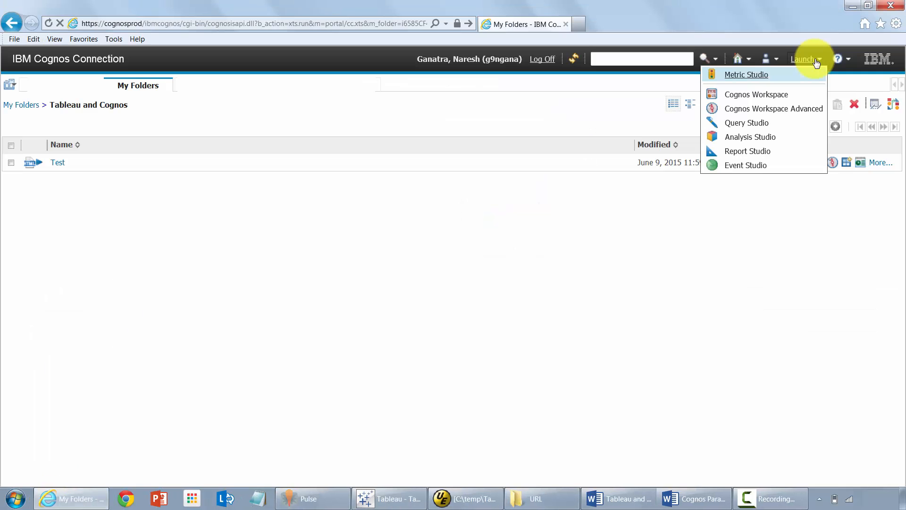
pyautogui.moveTo(742, 151)
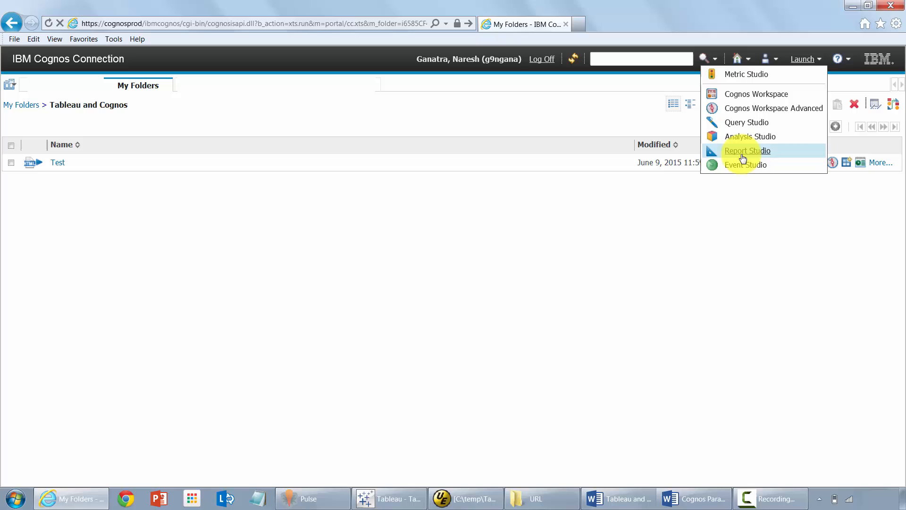
pyautogui.click(748, 151)
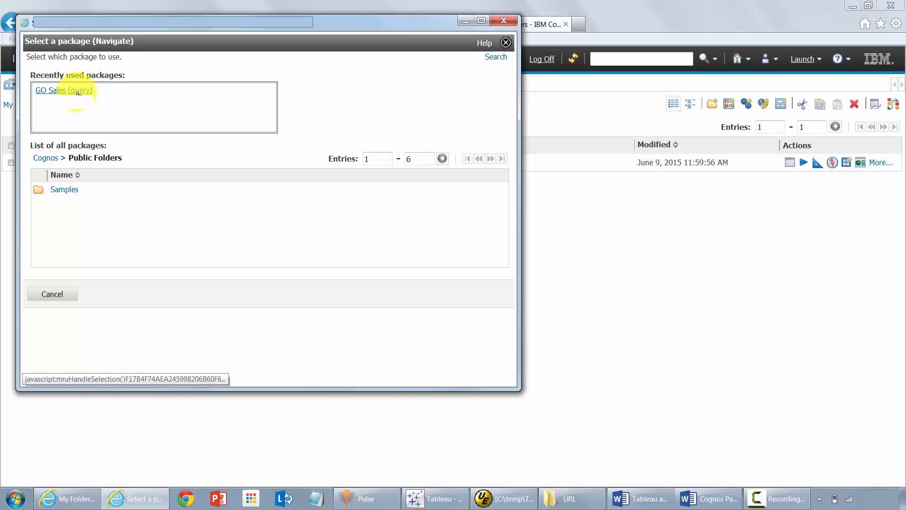
pyautogui.click(64, 89)
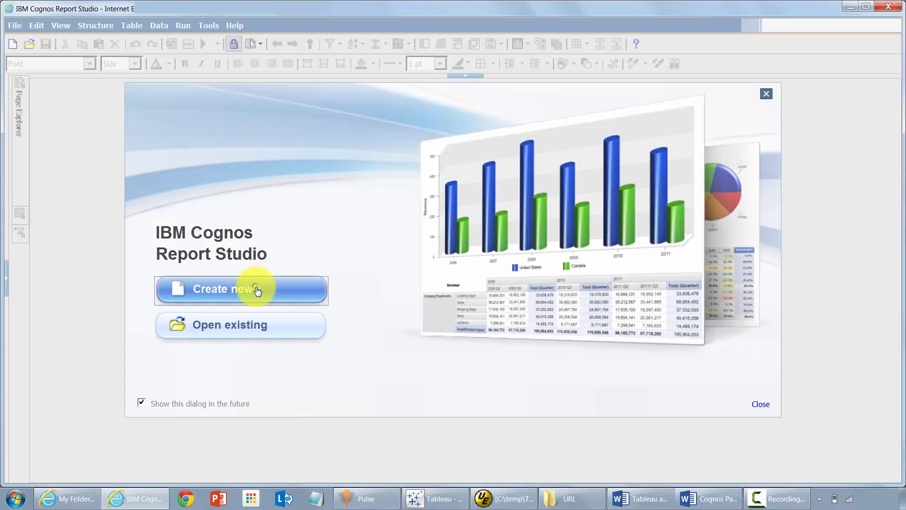
# Create a new List report from the Report Studio start dialog.
pyautogui.click(241, 290)
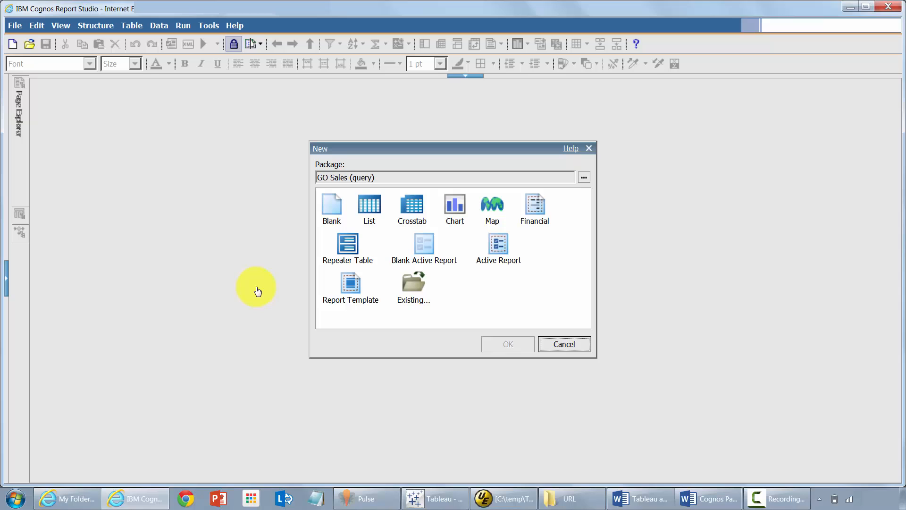
pyautogui.click(369, 204)
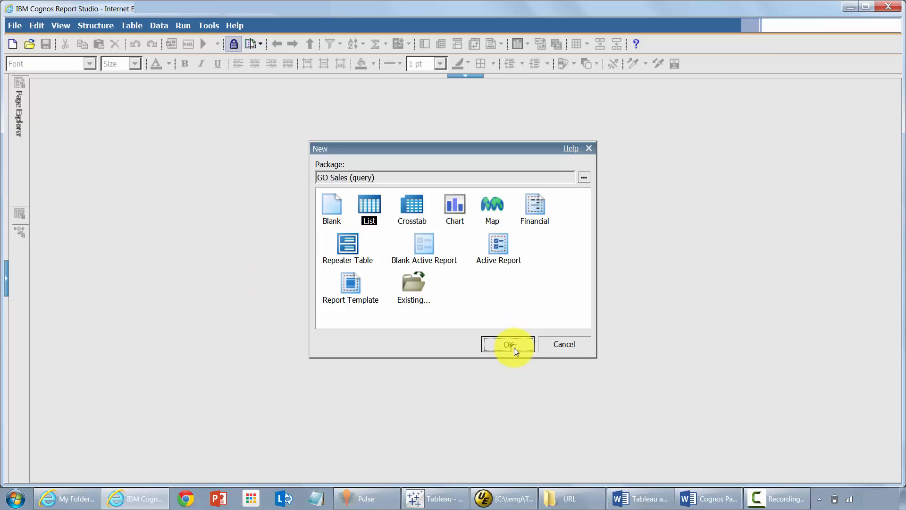
pyautogui.click(507, 344)
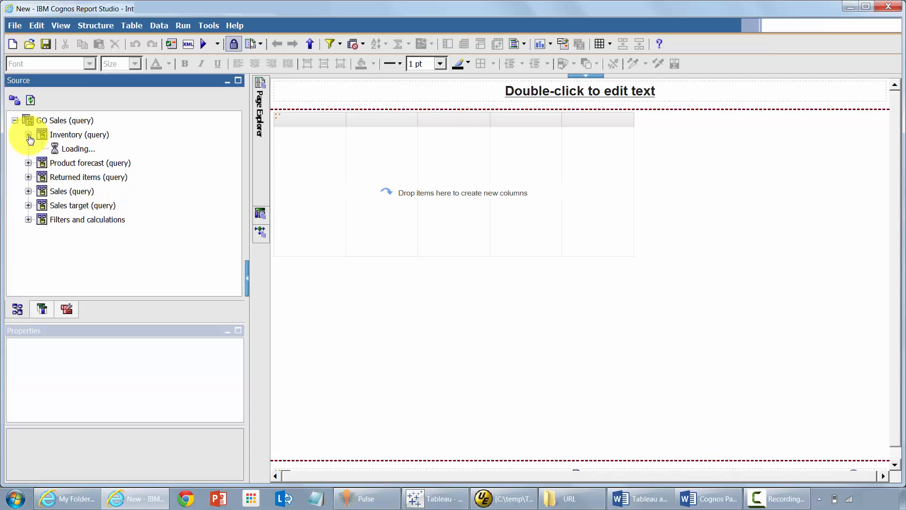
# Add Opening and Closing inventory columns from Inventory (query) and browse the Branch fields.
pyautogui.click(28, 136)
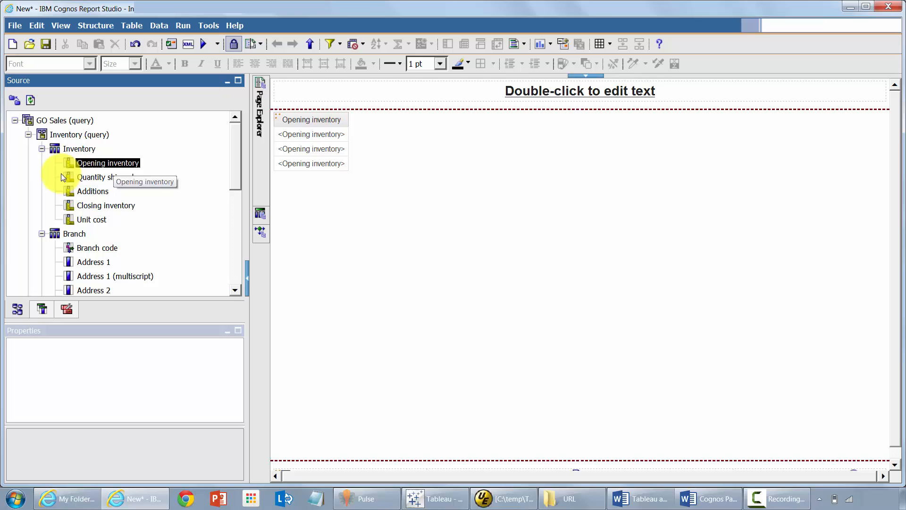
pyautogui.moveTo(45, 156)
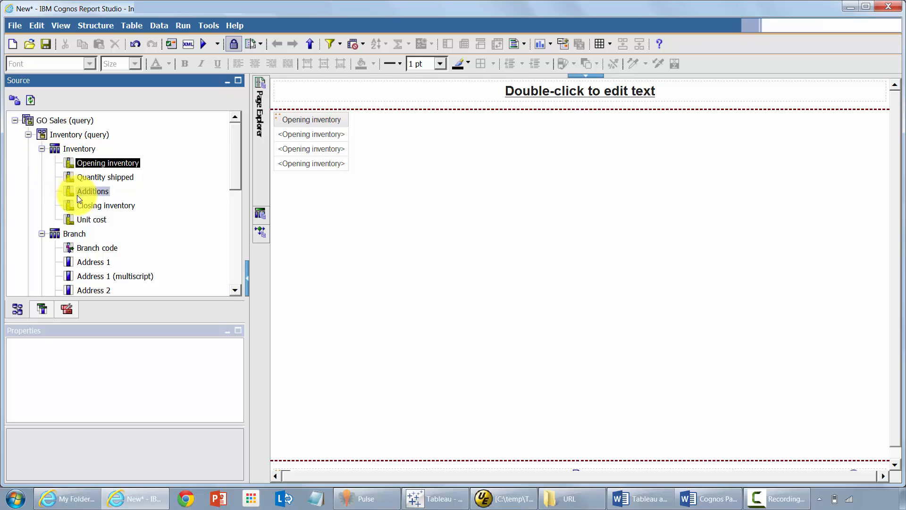
pyautogui.moveTo(106, 205); pyautogui.dragTo(385, 120)
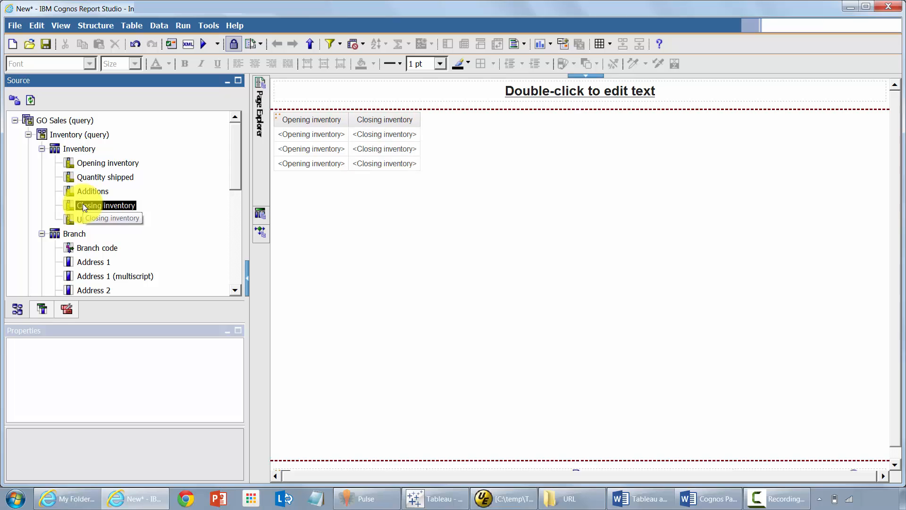
pyautogui.click(42, 149)
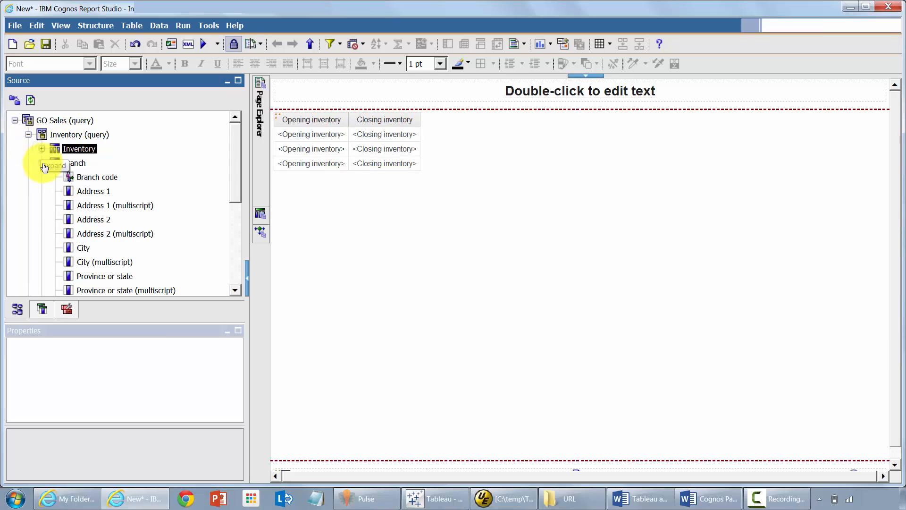
pyautogui.click(42, 162)
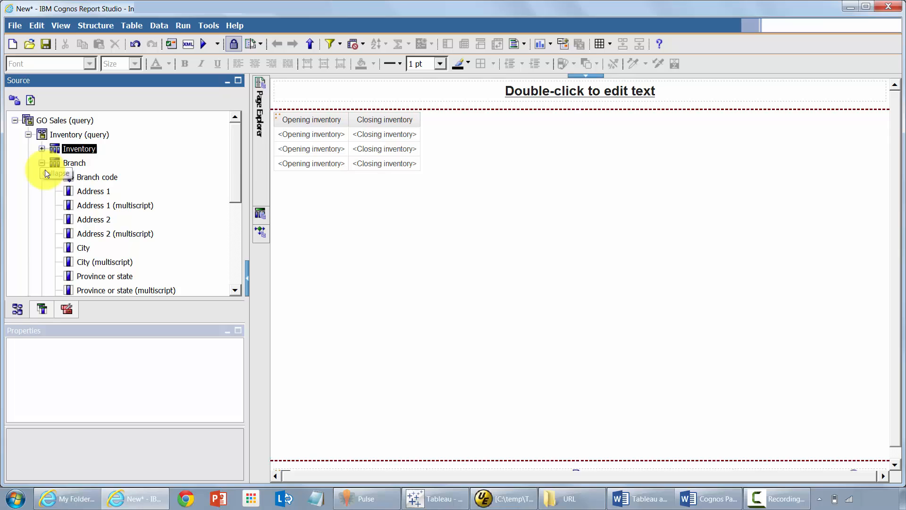
pyautogui.scroll(-3)
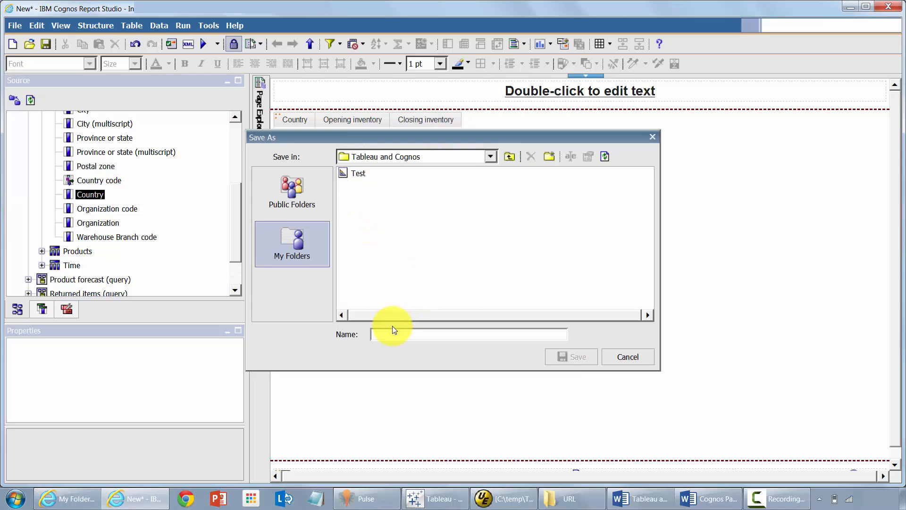
# Save the list report as Tab_Cog in My Folders > Tableau and Cognos.
pyautogui.write('Tab_Cog')
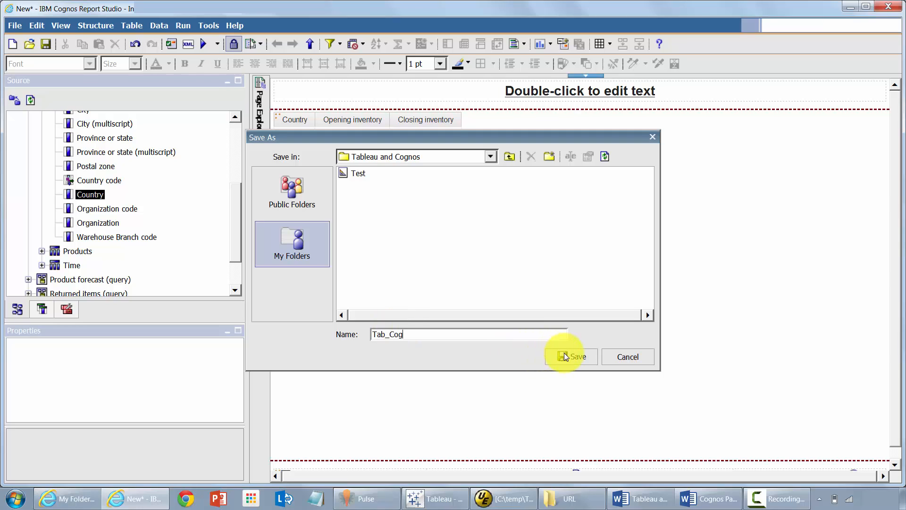
pyautogui.click(572, 356)
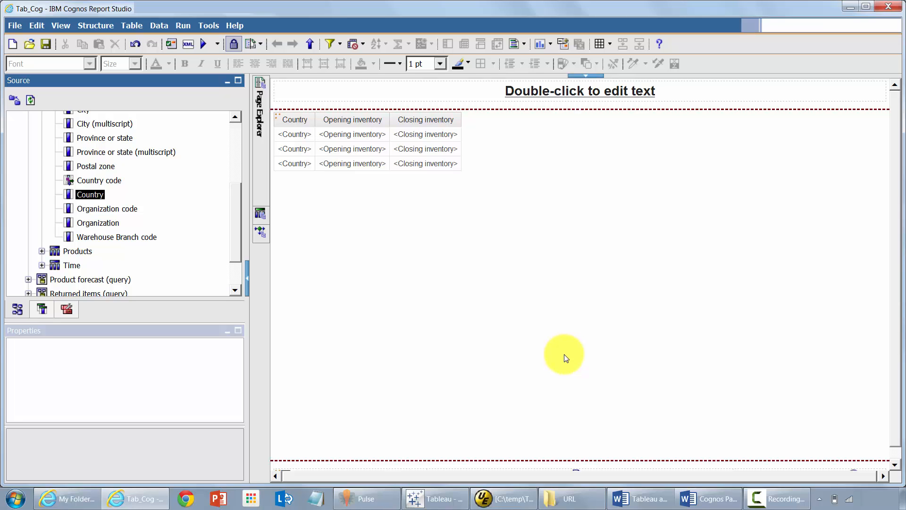
pyautogui.click(437, 498)
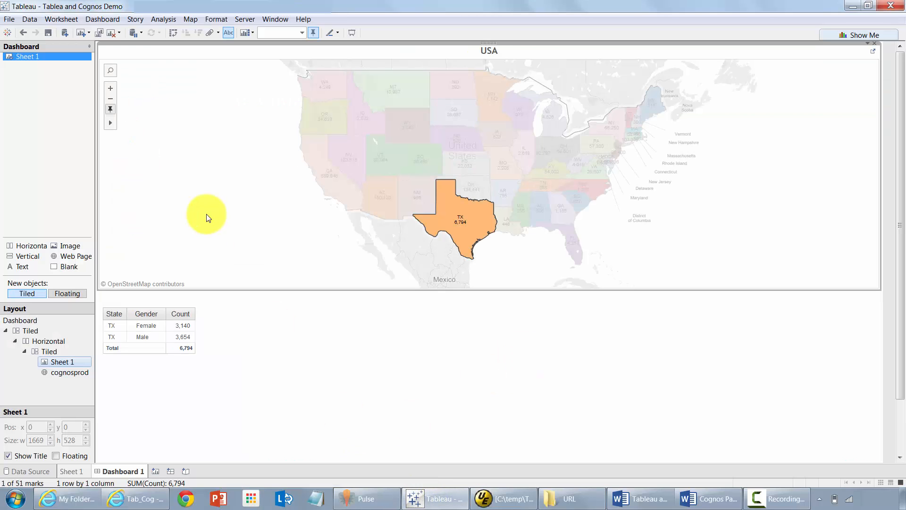
# Give Query1 a validated required detail filter [Country]=?Country?
pyautogui.click(134, 497)
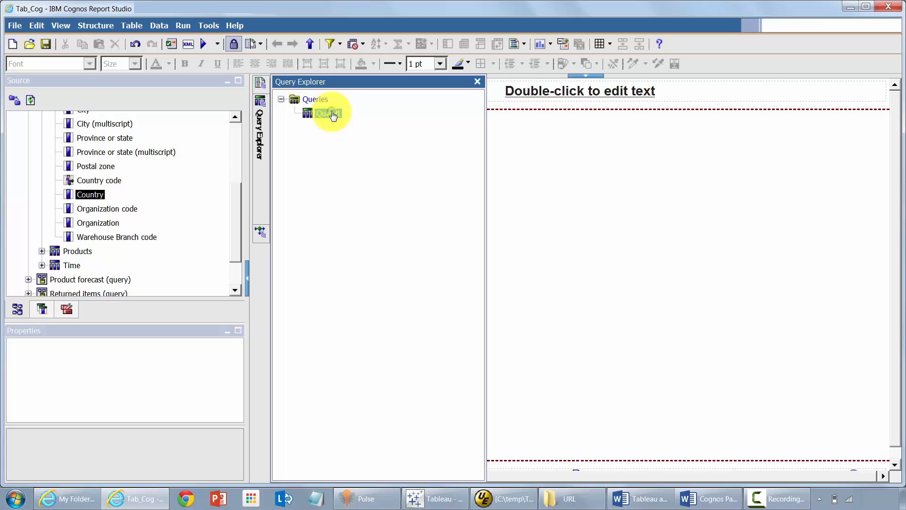
pyautogui.doubleClick(323, 114)
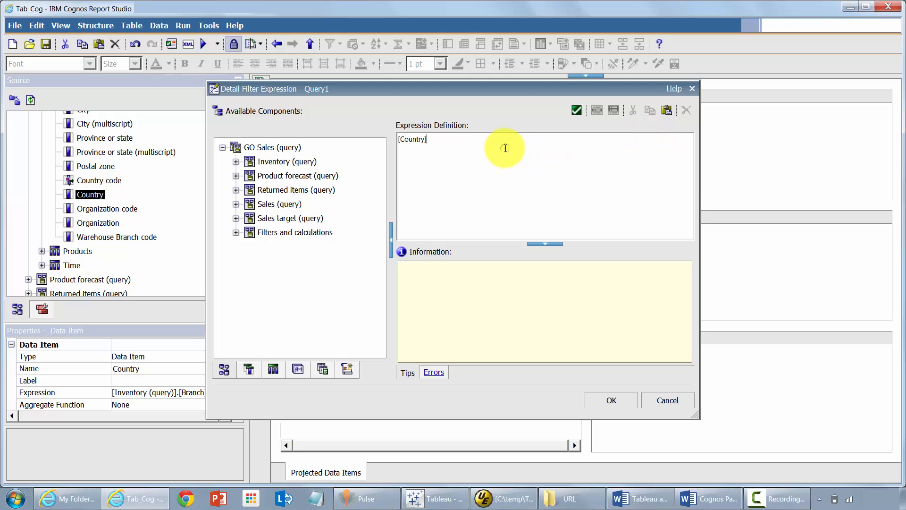
pyautogui.write('=')
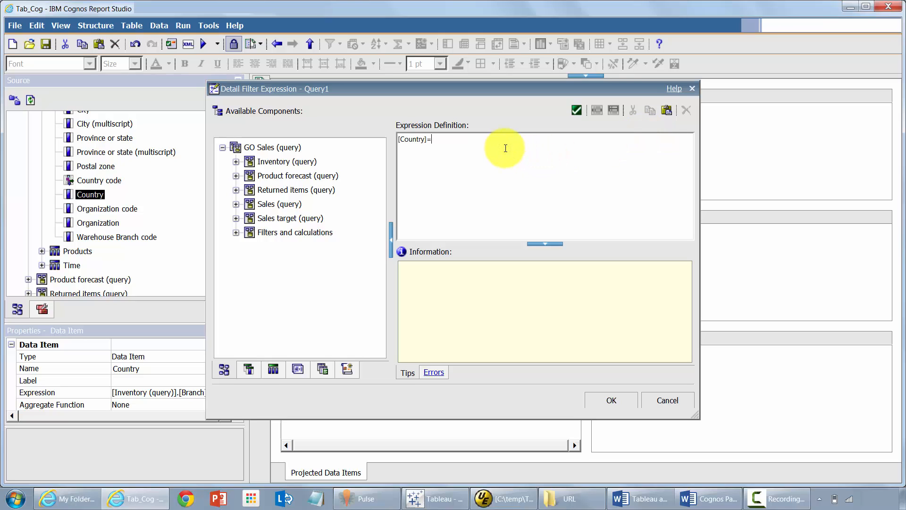
pyautogui.write('?Country?')
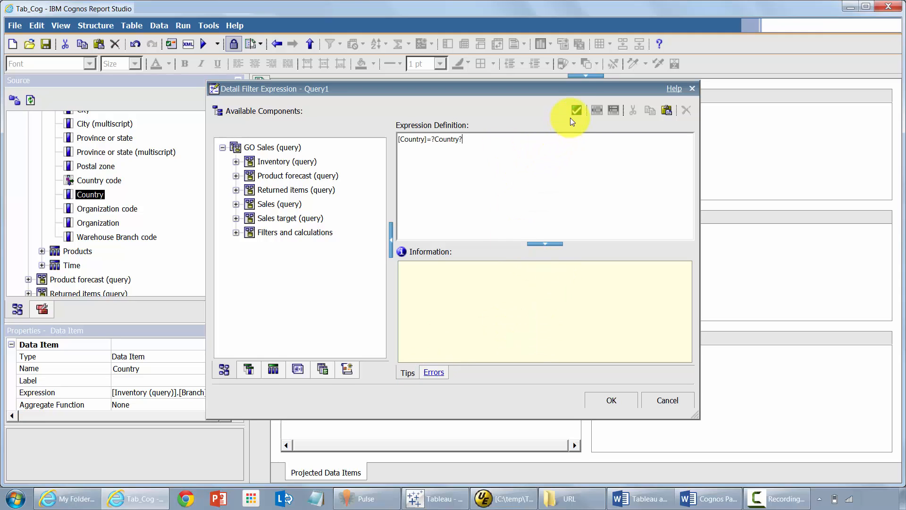
pyautogui.click(576, 109)
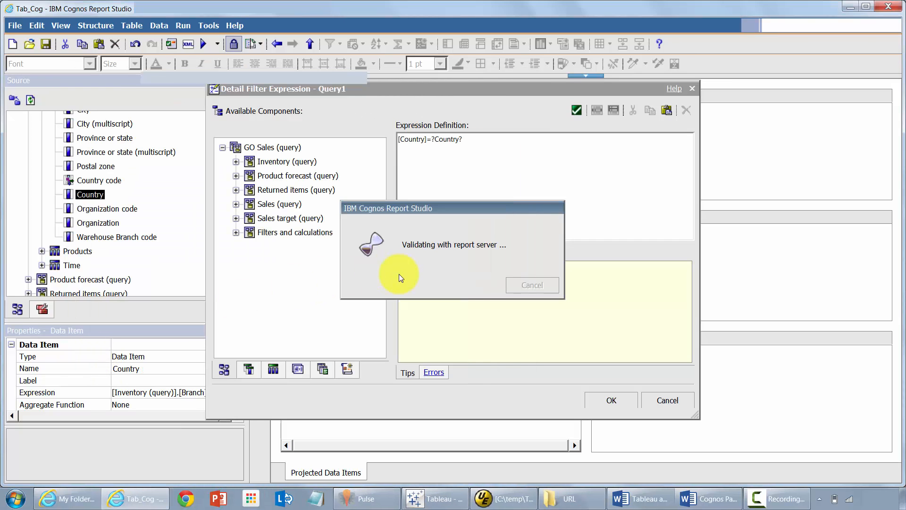
pyautogui.click(577, 109)
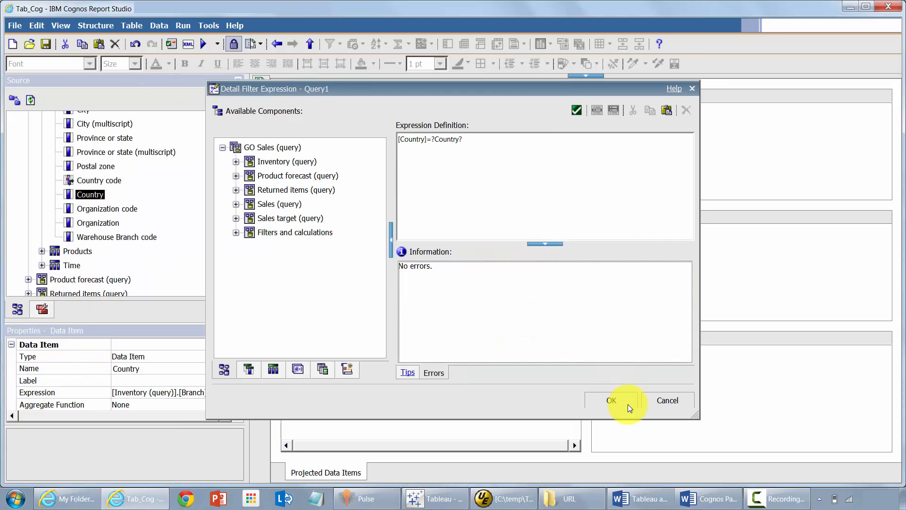
pyautogui.click(612, 400)
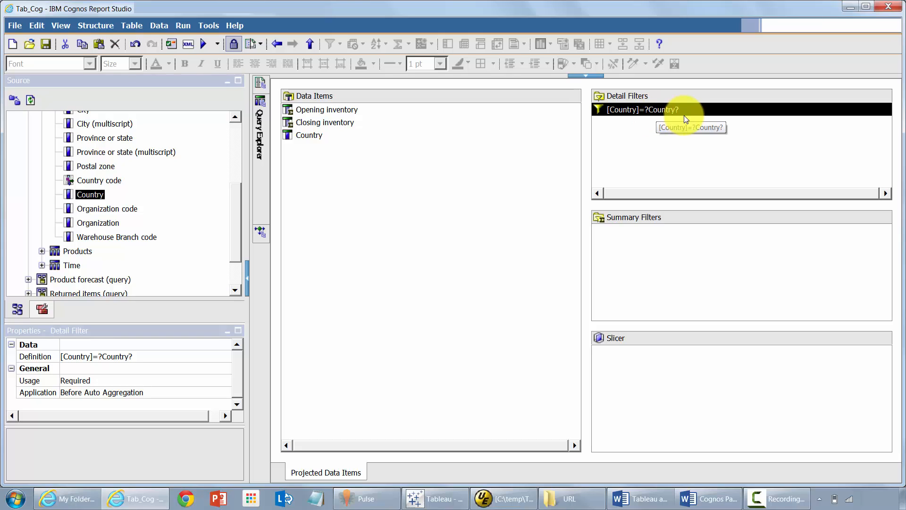
pyautogui.moveTo(679, 121)
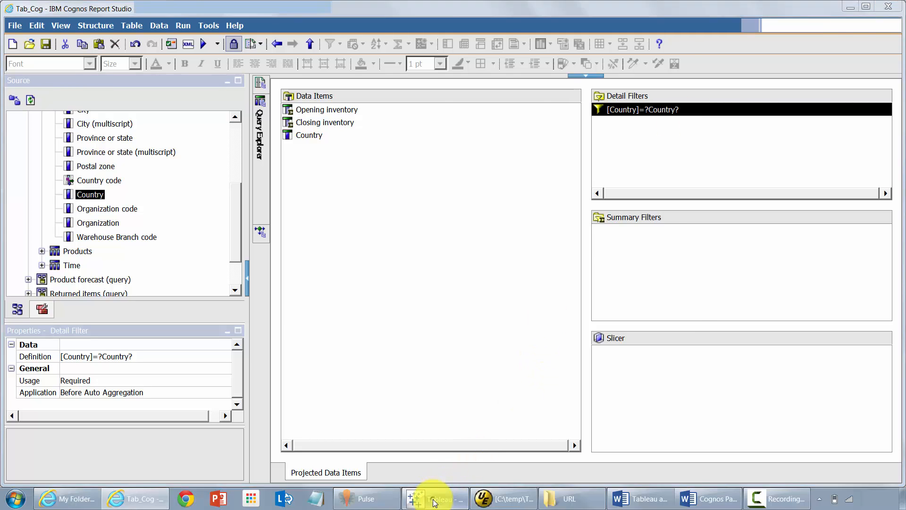
# Run the report for Australia, check its inventory row, then return to Tableau.
pyautogui.click(435, 498)
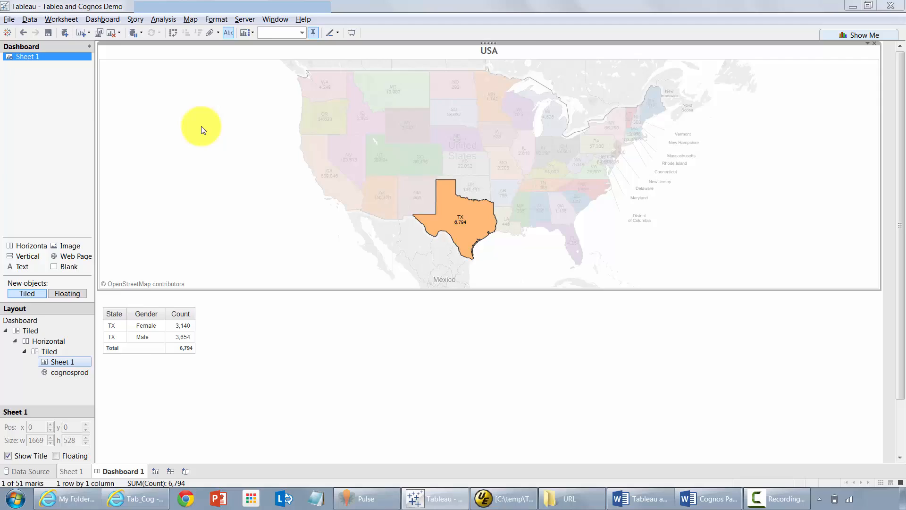
pyautogui.click(134, 499)
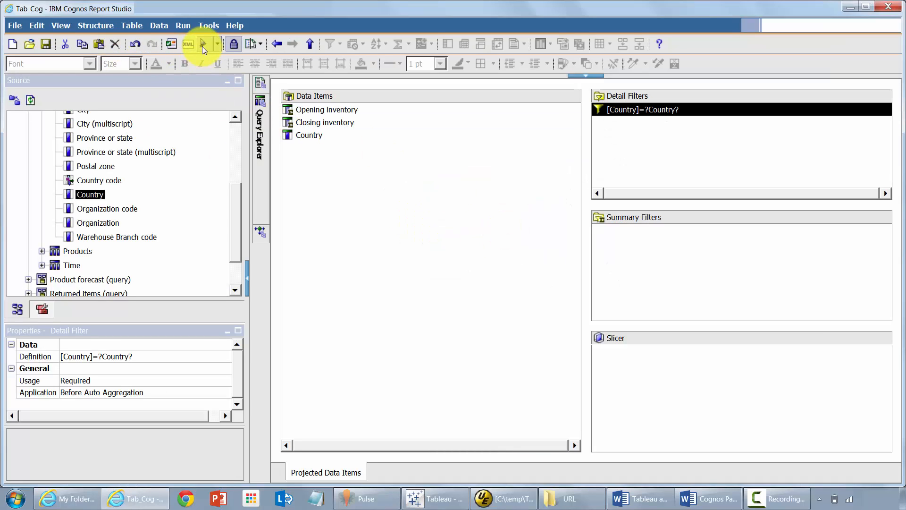
pyautogui.click(202, 43)
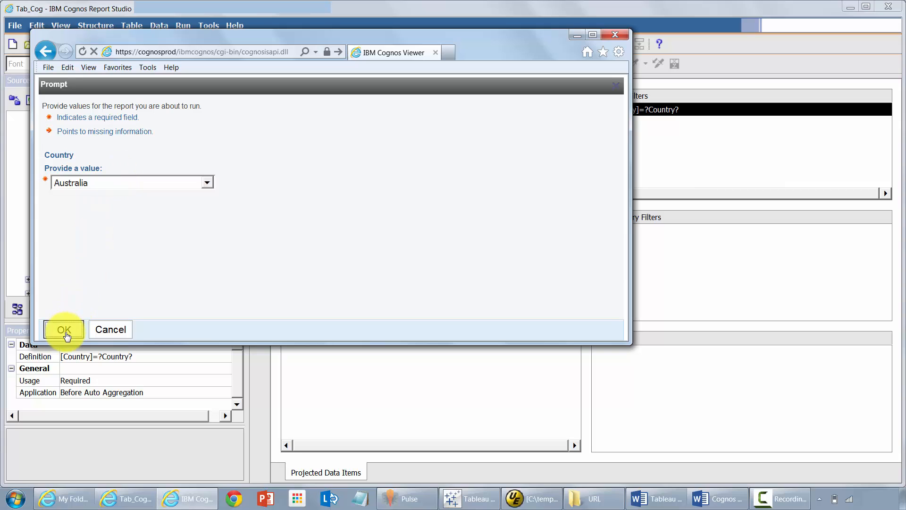
pyautogui.click(64, 329)
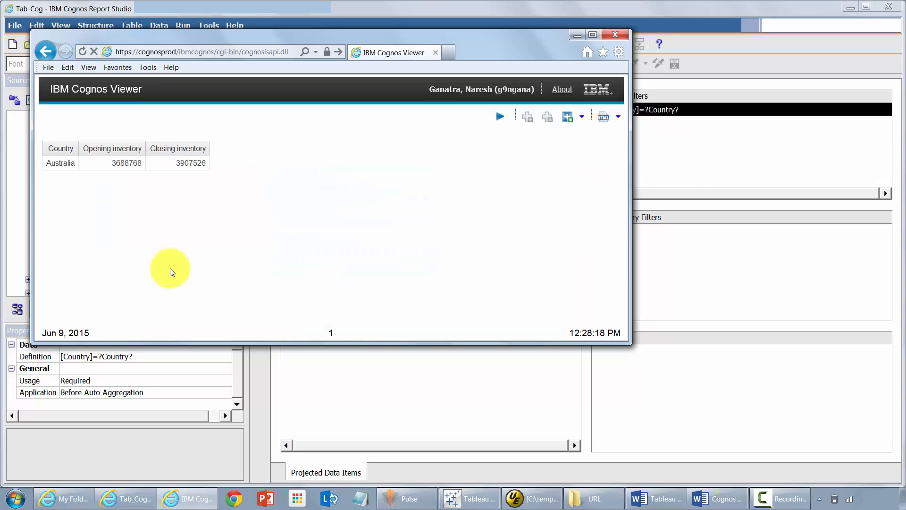
pyautogui.click(615, 34)
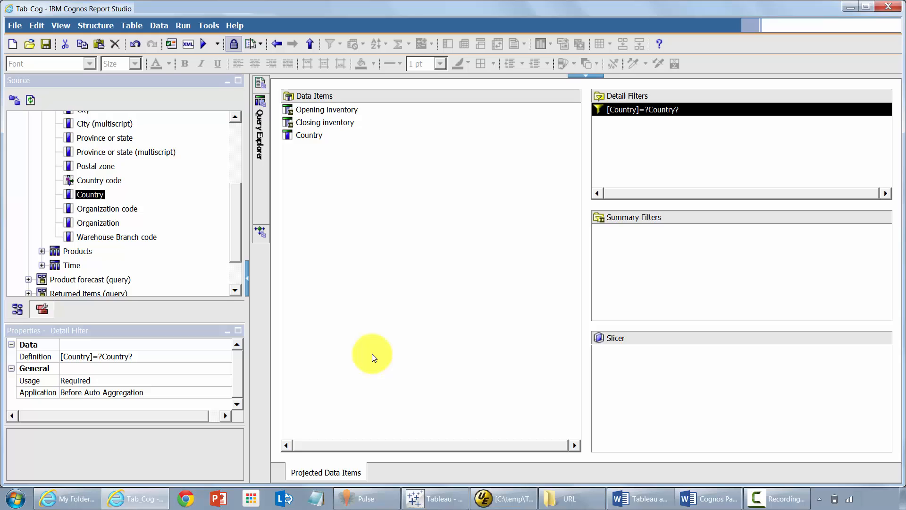
pyautogui.click(434, 499)
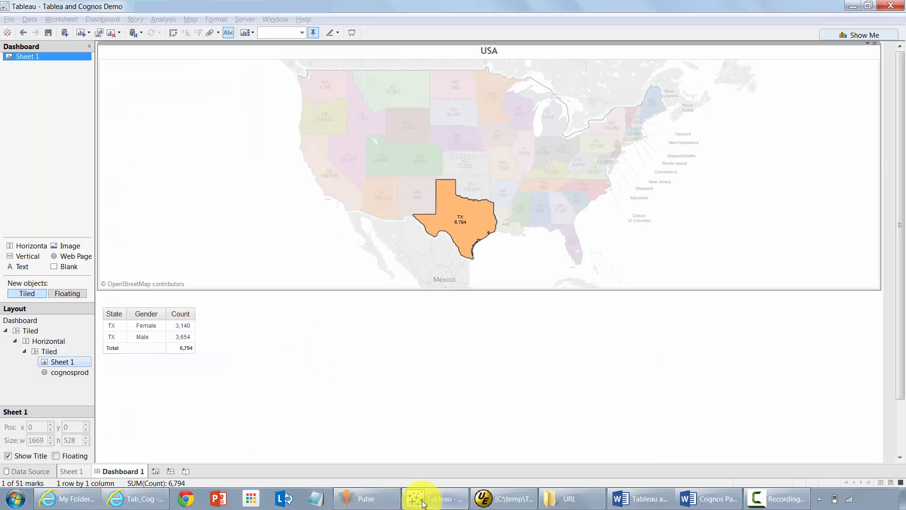
# Start a new workbook on the z_country_inv Excel file and go to Sheet 1.
pyautogui.click(8, 19)
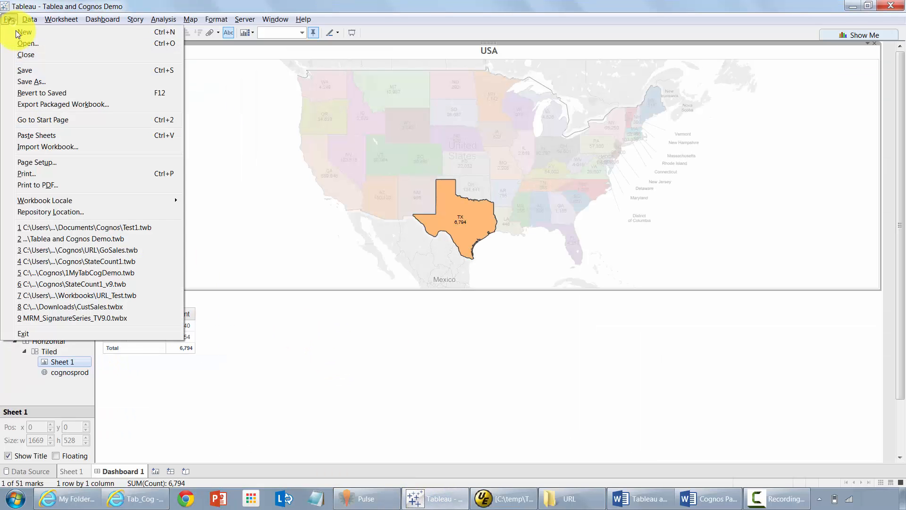
pyautogui.click(342, 129)
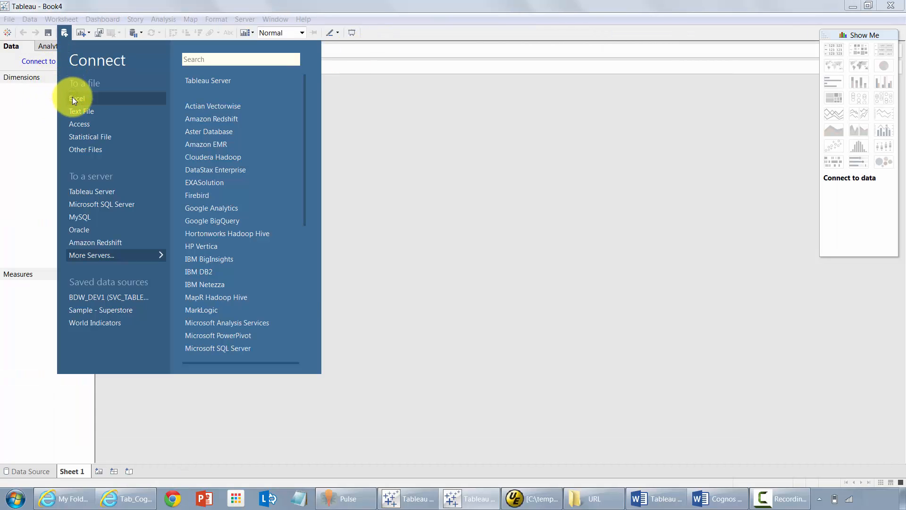
pyautogui.click(77, 99)
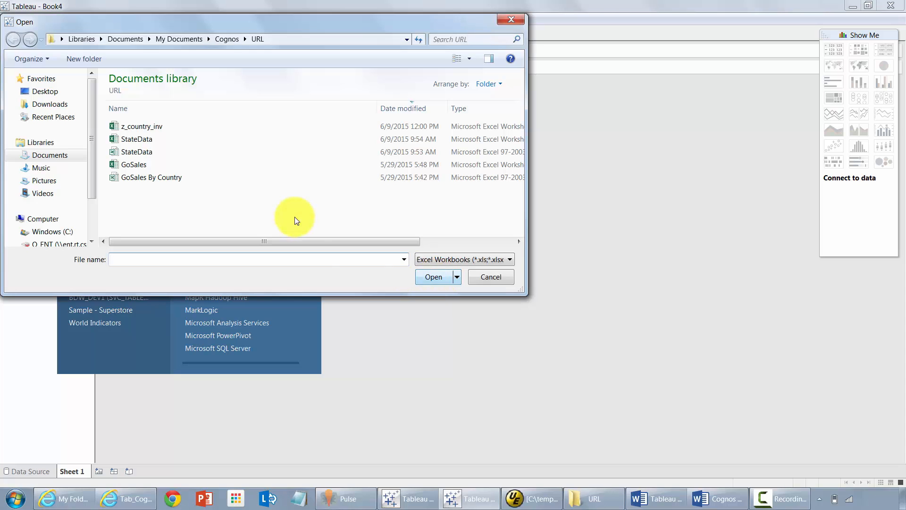
pyautogui.click(491, 277)
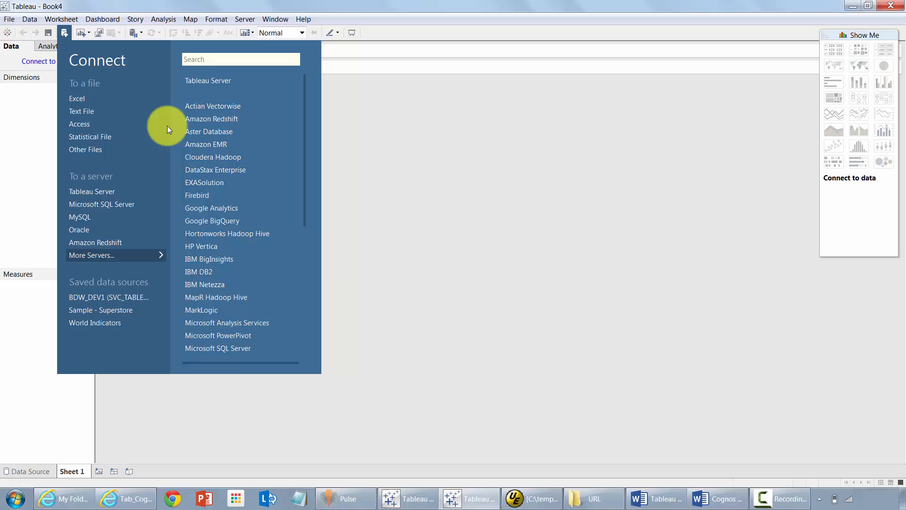
pyautogui.moveTo(798, 333)
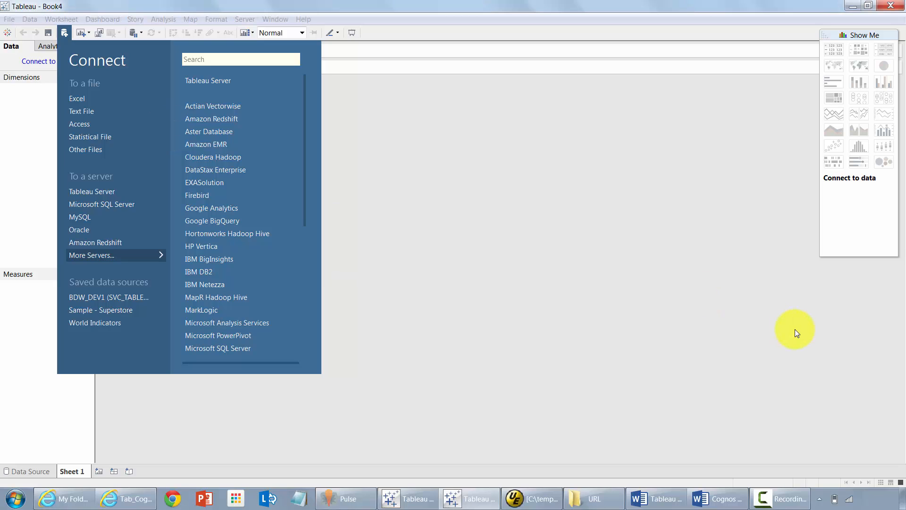
pyautogui.click(77, 98)
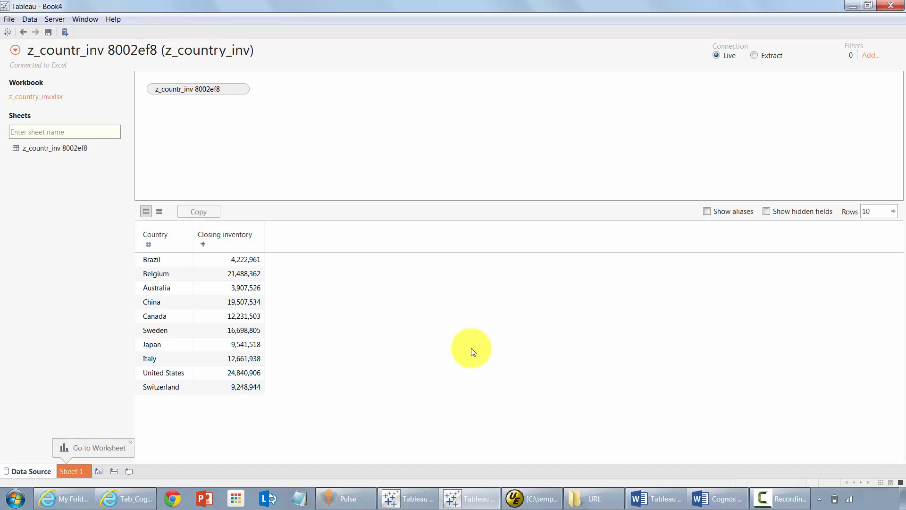
pyautogui.moveTo(98, 469)
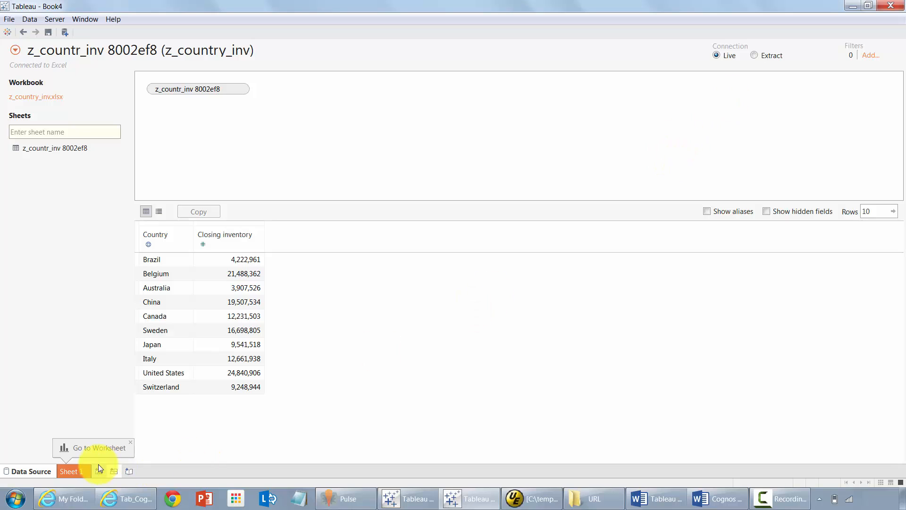
pyautogui.click(71, 471)
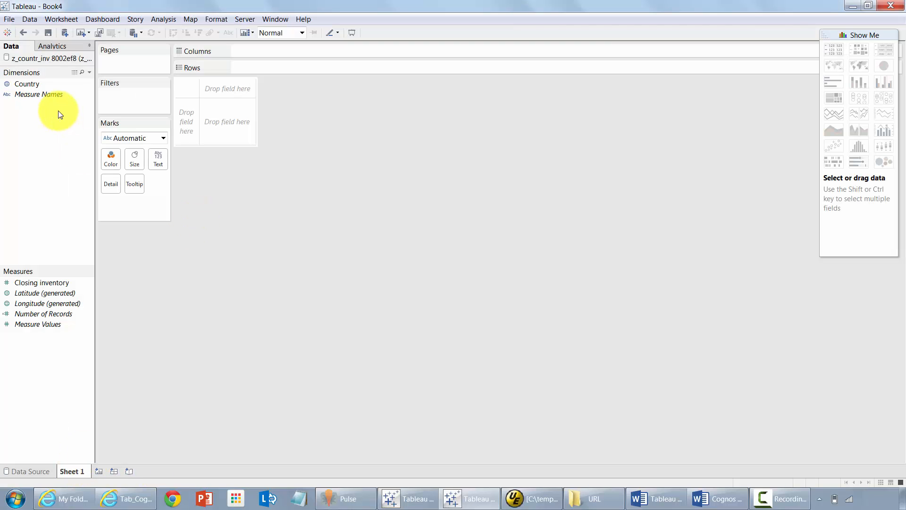
# Map Country and Closing inventory as a Filled Map, add it to a dashboard with a Web Page object.
pyautogui.click(834, 66)
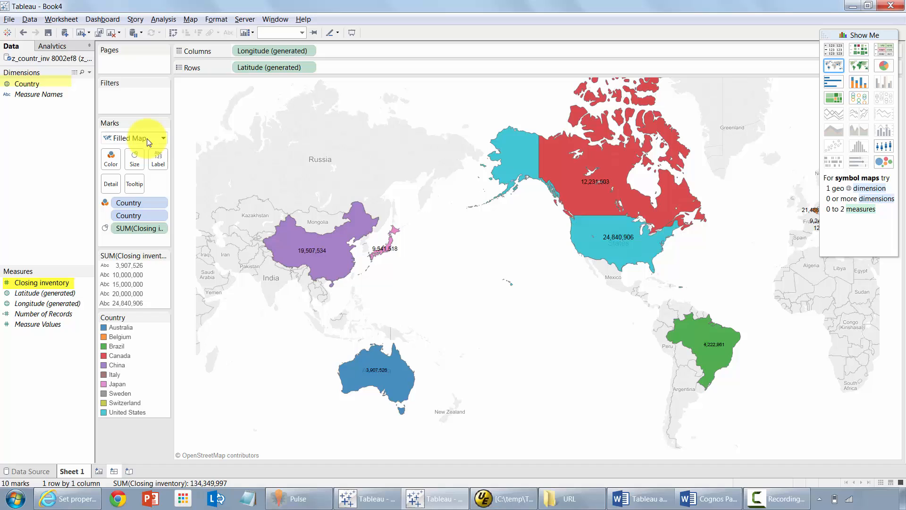
pyautogui.click(107, 470)
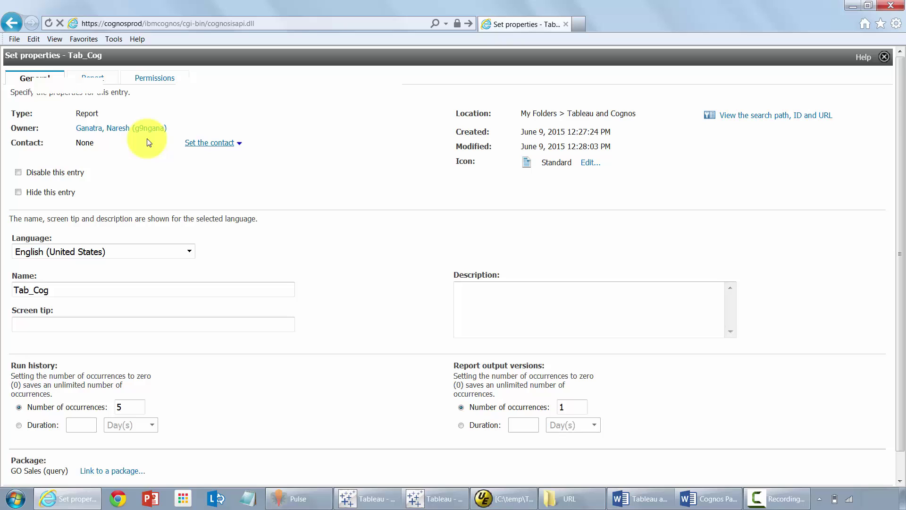
pyautogui.click(776, 115)
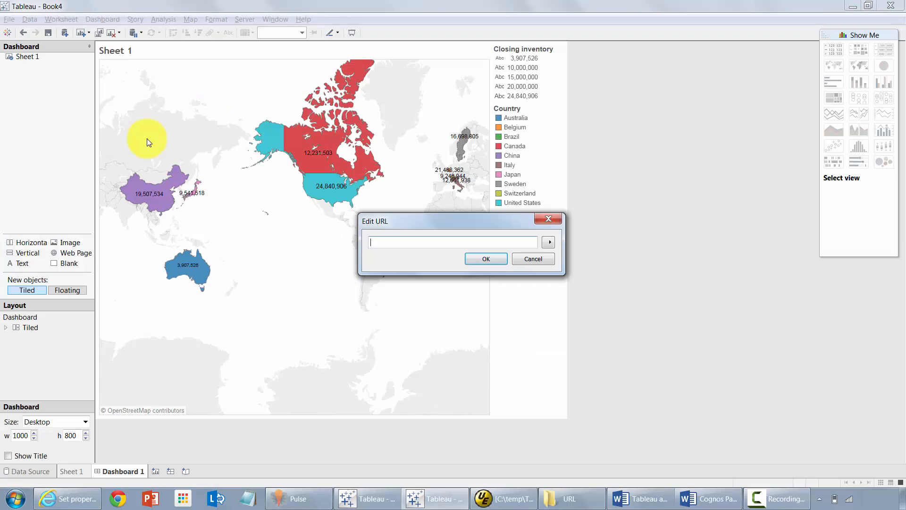
pyautogui.click(504, 499)
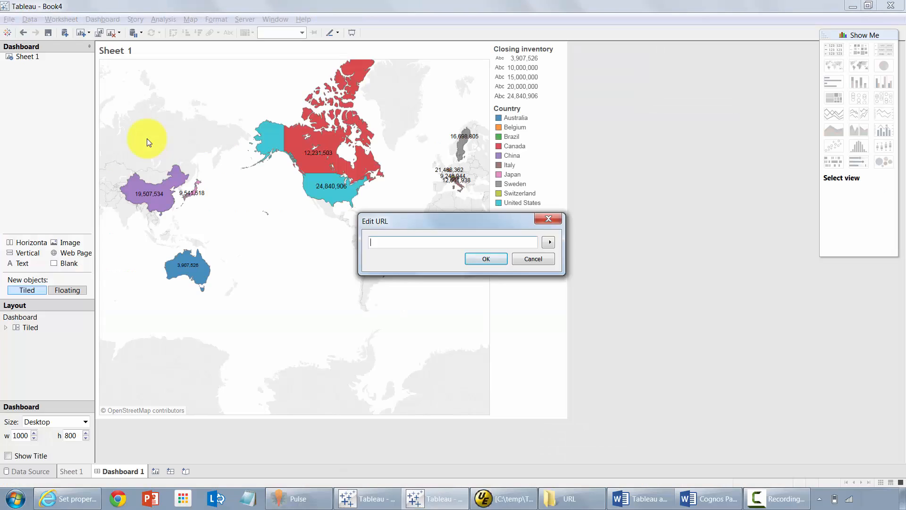
# Embed the Cognos Tab_Cog report URL in the dashboard and run it for a country from its prompt.
pyautogui.write('report%5b%40name%3d%27Tab_Cog%27%5d&ui.name=Tab')
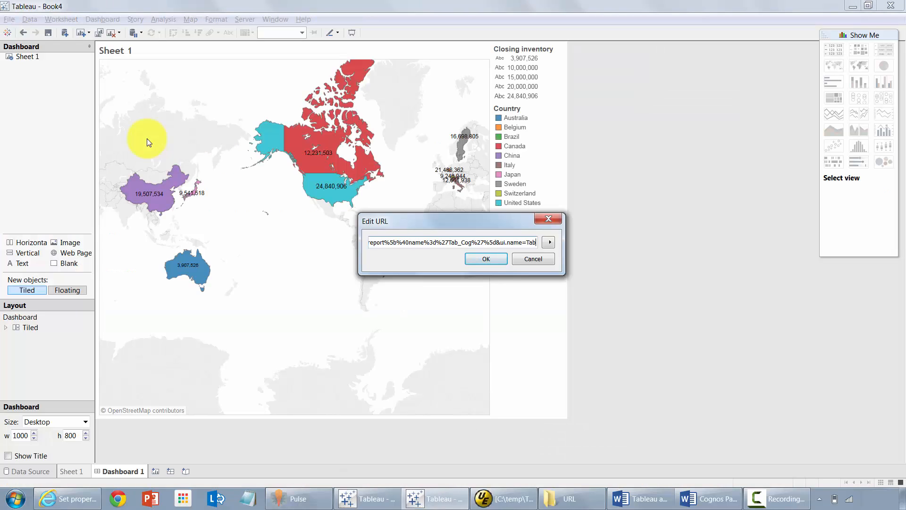
pyautogui.click(487, 259)
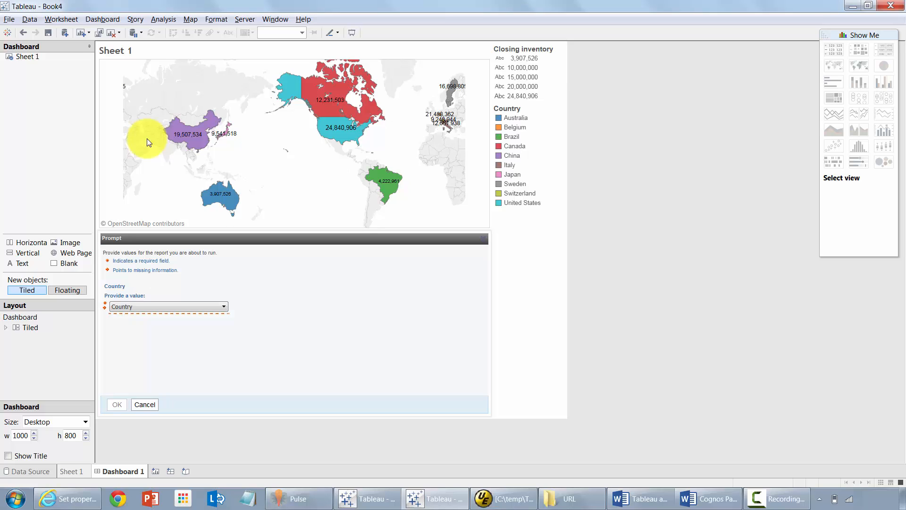
pyautogui.click(223, 305)
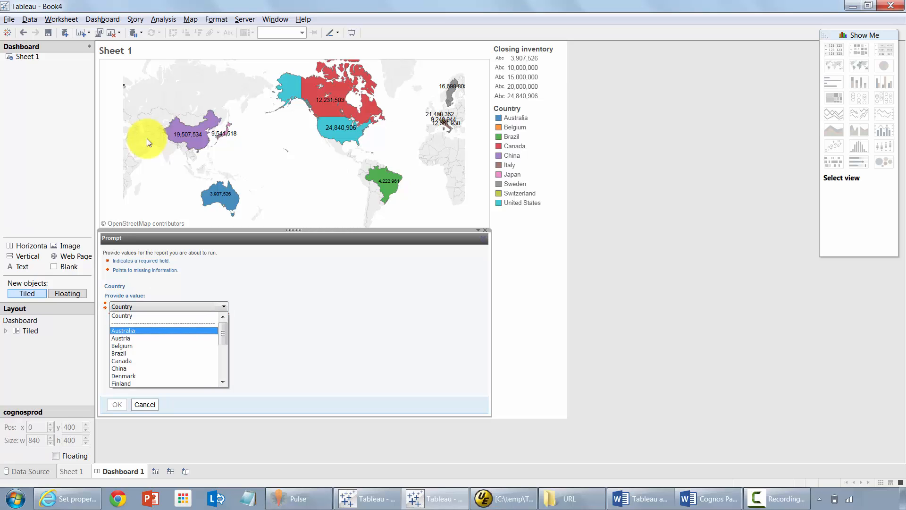
pyautogui.click(117, 404)
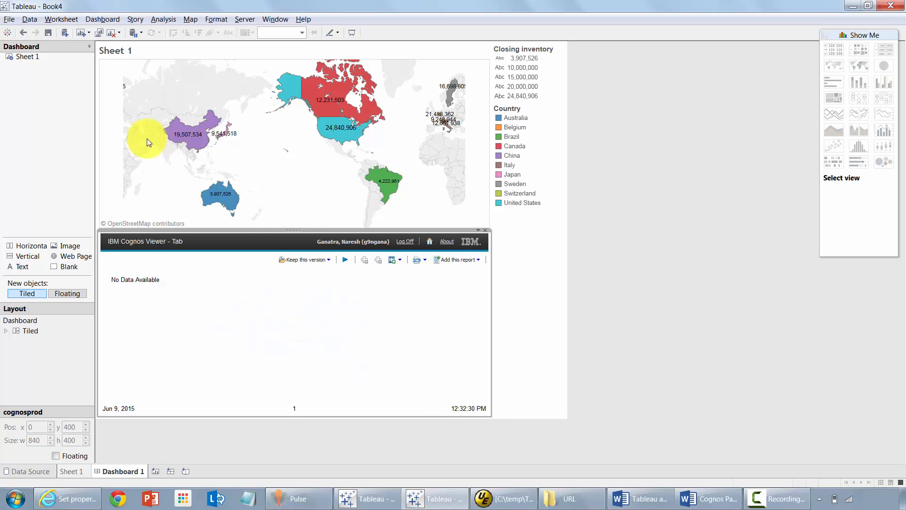
pyautogui.click(505, 499)
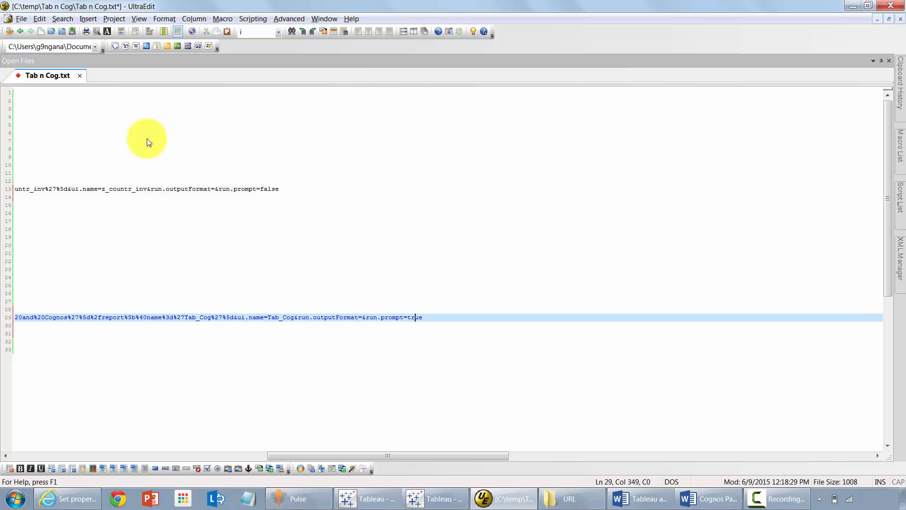
# Change run.prompt=true to run.prompt=false at the end of the Tab_Cog URL.
pyautogui.press('BackSpace')
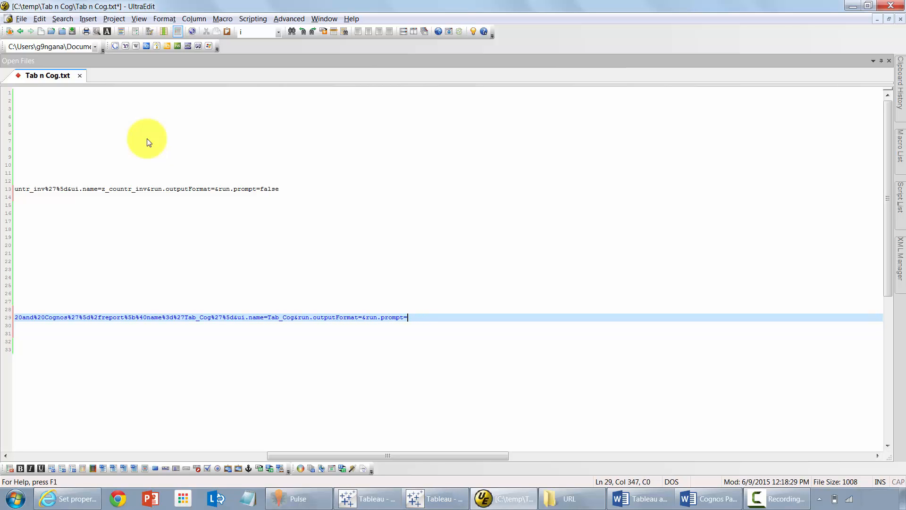
pyautogui.write('false')
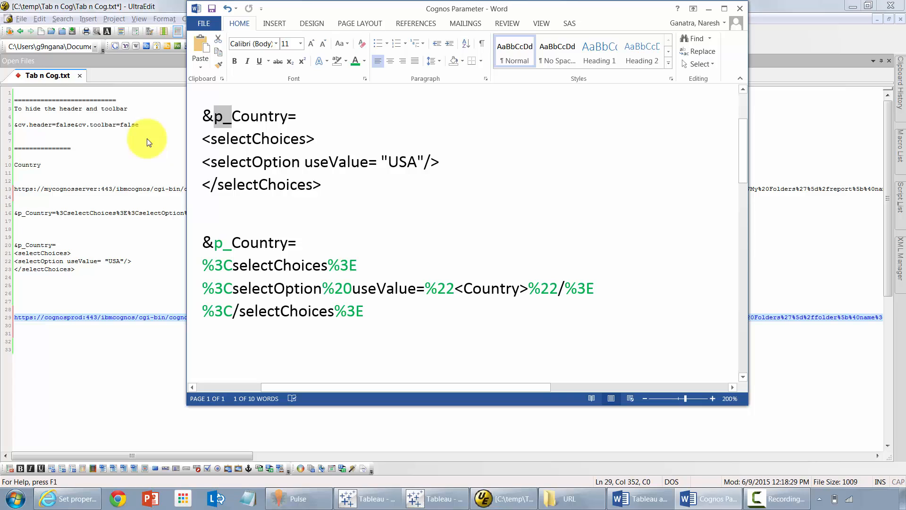
# Review the Cognos parameter notes in Word and the report URL in UltraEdit.
pyautogui.doubleClick(495, 289)
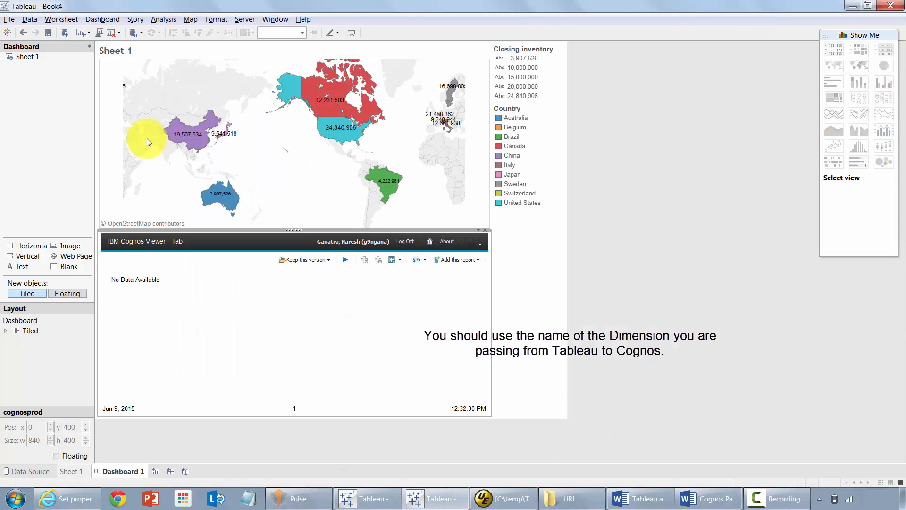
pyautogui.click(73, 471)
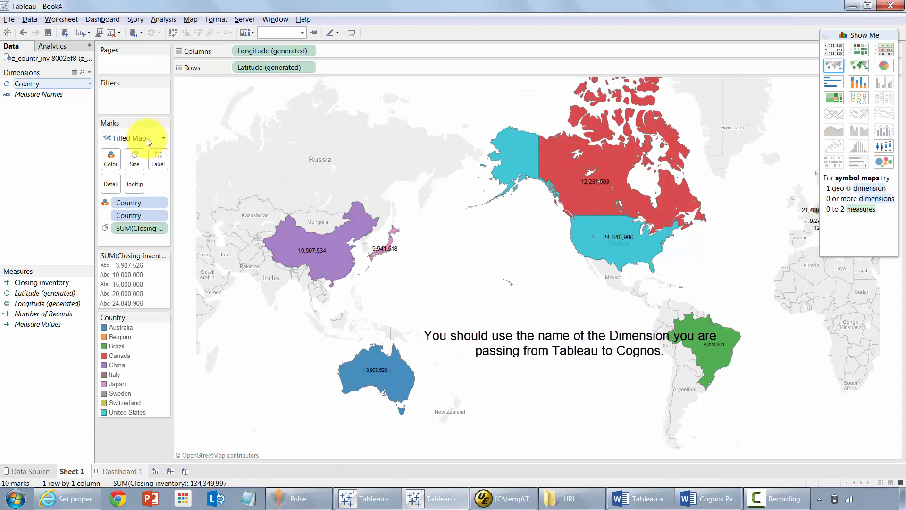
pyautogui.click(706, 498)
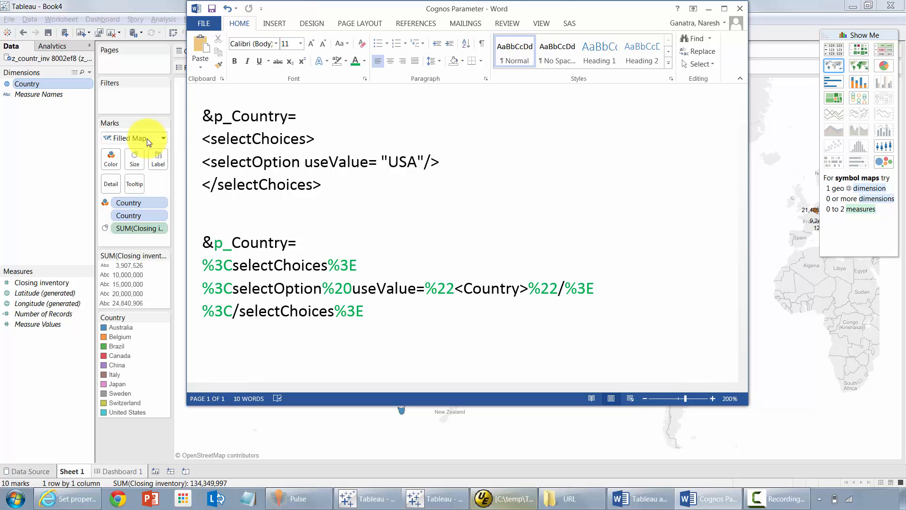
pyautogui.click(504, 498)
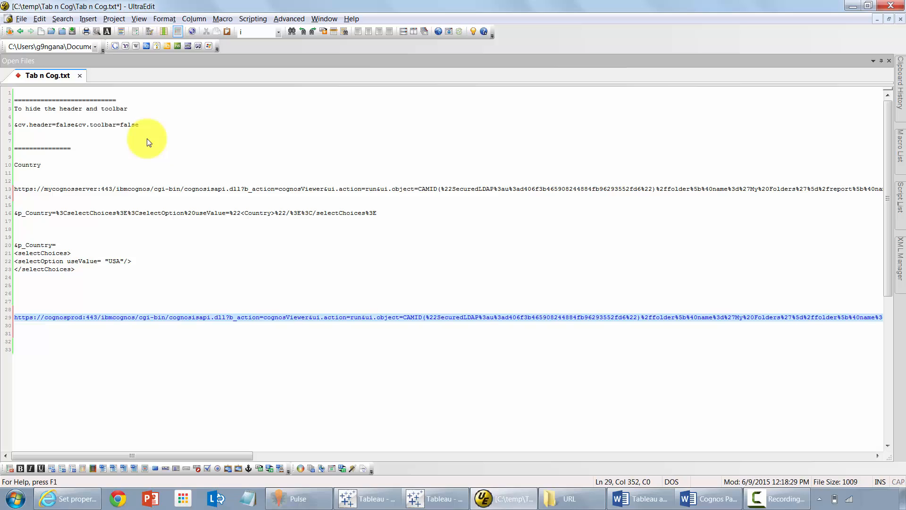
pyautogui.click(121, 213)
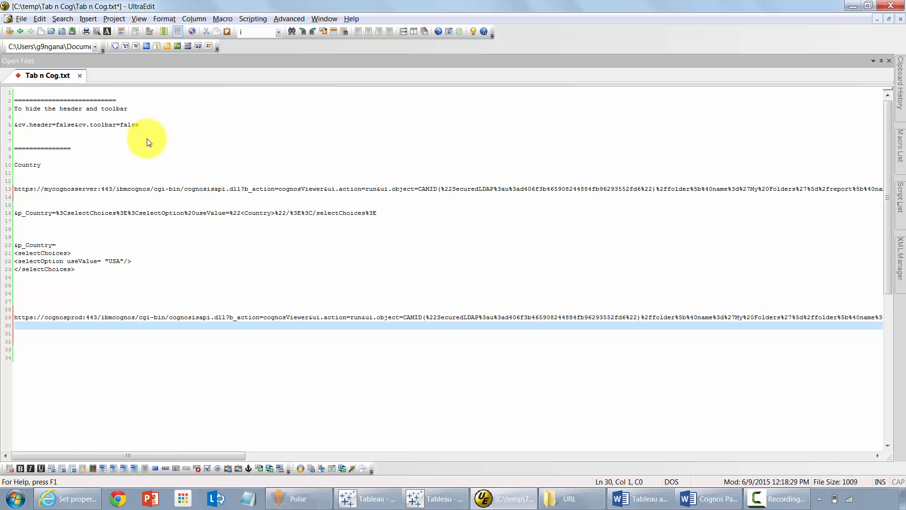
# Return from the encoded p_Country notes to Dashboard 1 with the map and Cognos viewer.
pyautogui.click(620, 499)
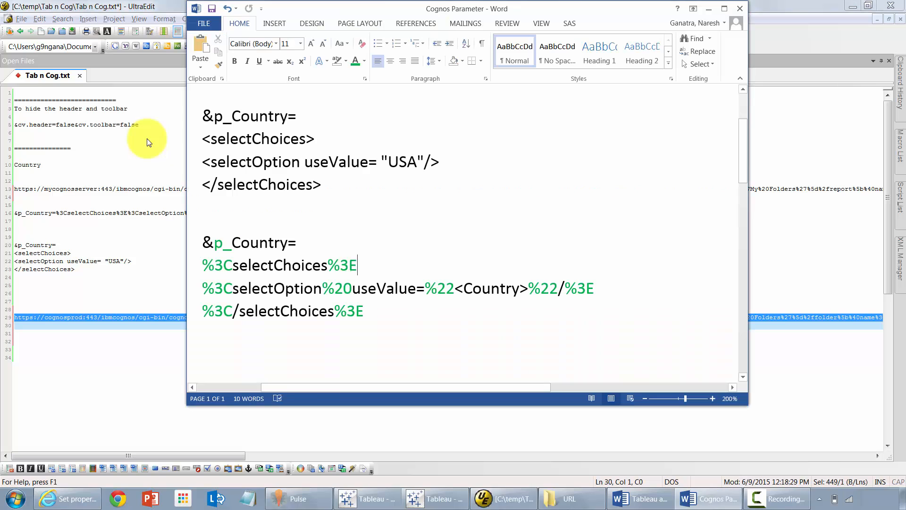
pyautogui.click(368, 499)
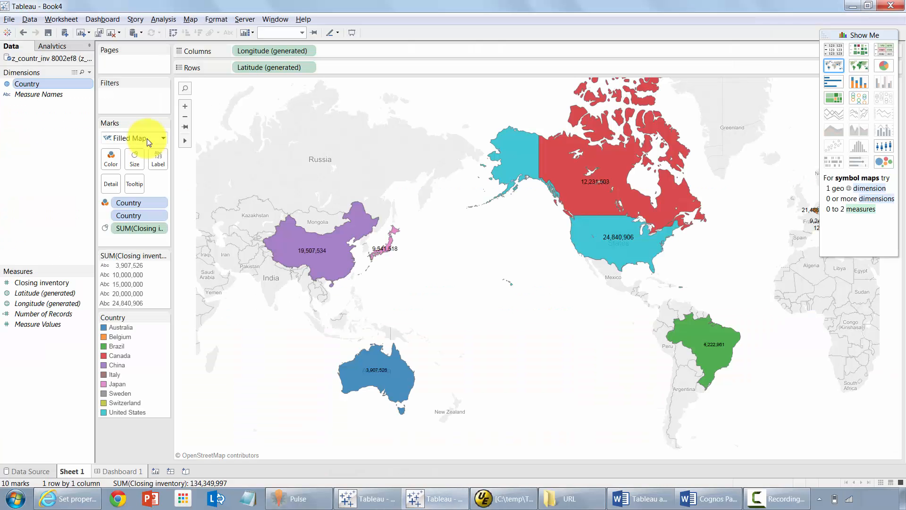
pyautogui.click(120, 471)
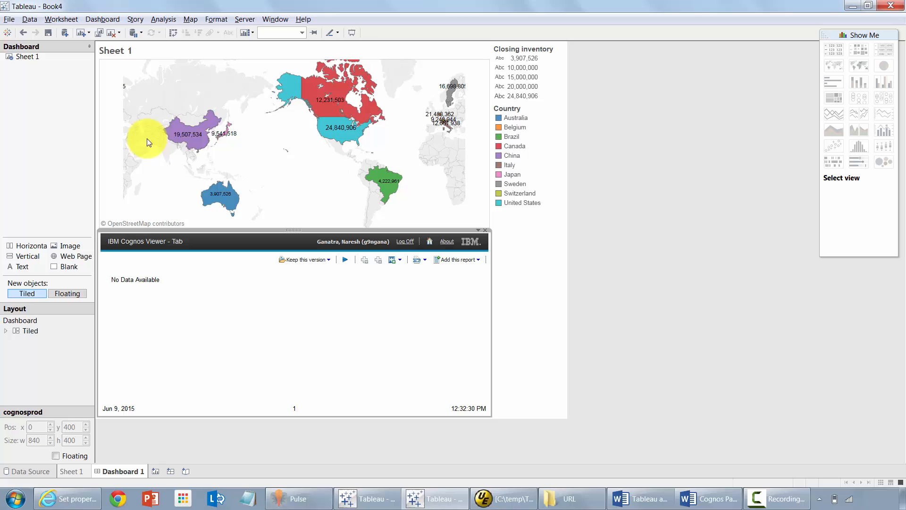
# Add a URL action Hyperlink1 from Sheet 1 passing <Country> to the Cognos report URL.
pyautogui.click(102, 19)
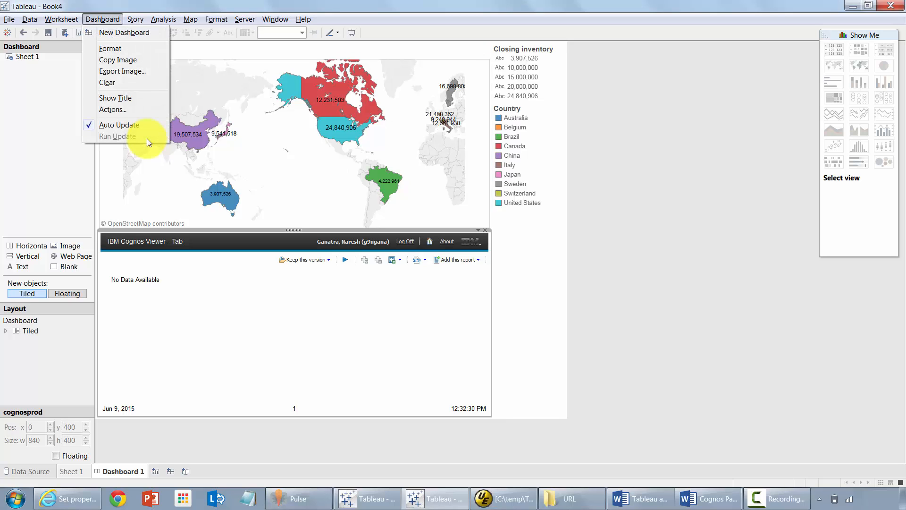
pyautogui.click(113, 110)
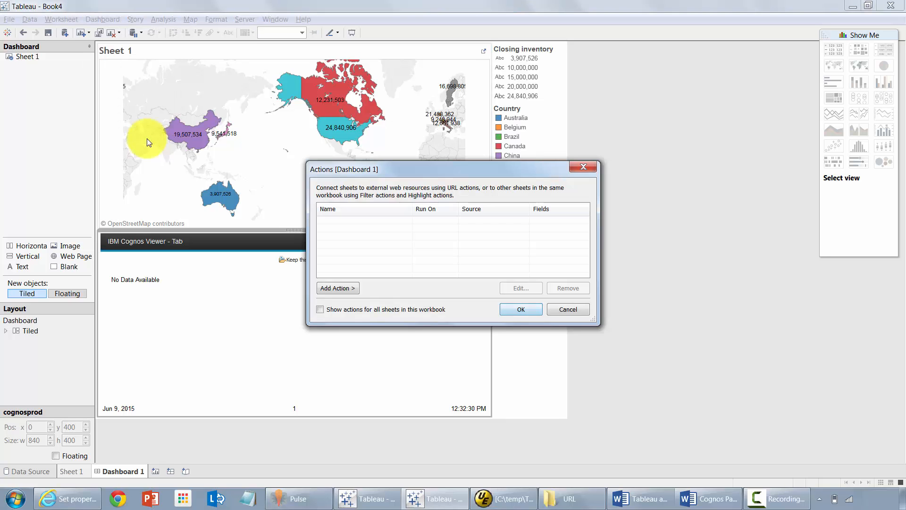
pyautogui.click(338, 288)
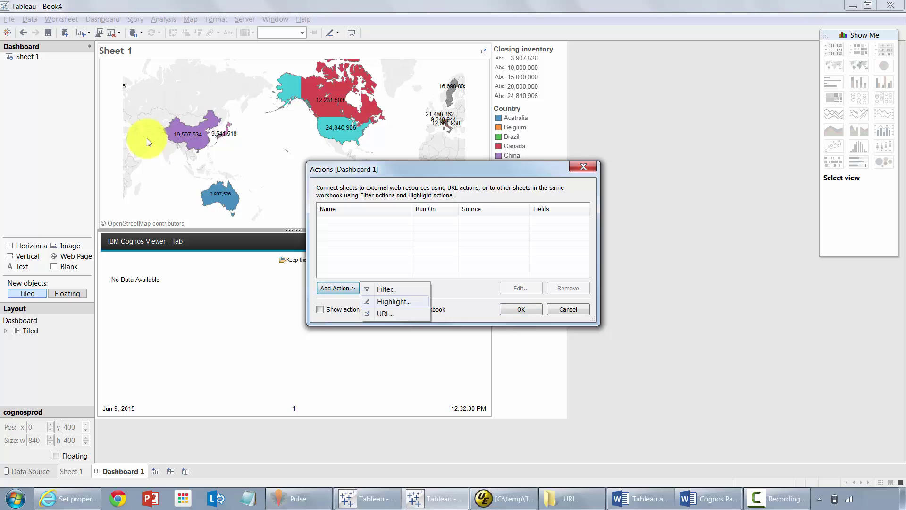
pyautogui.click(385, 314)
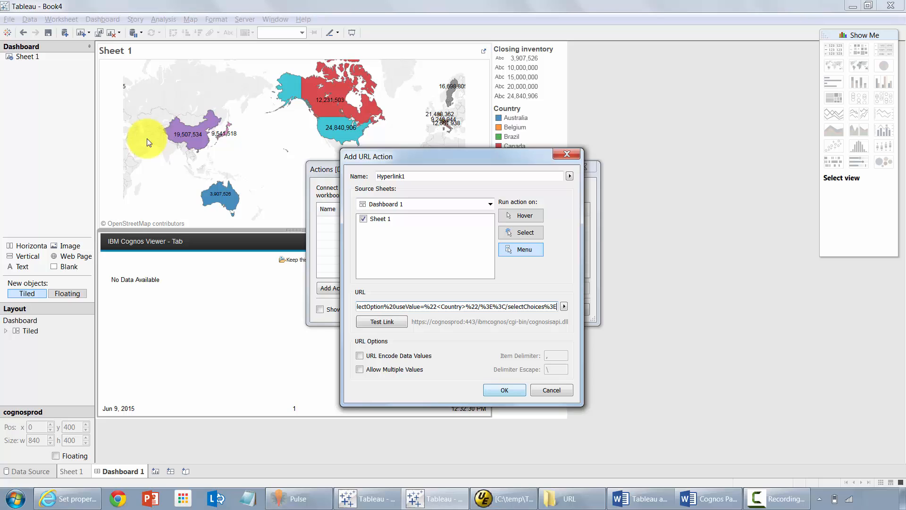
pyautogui.click(504, 390)
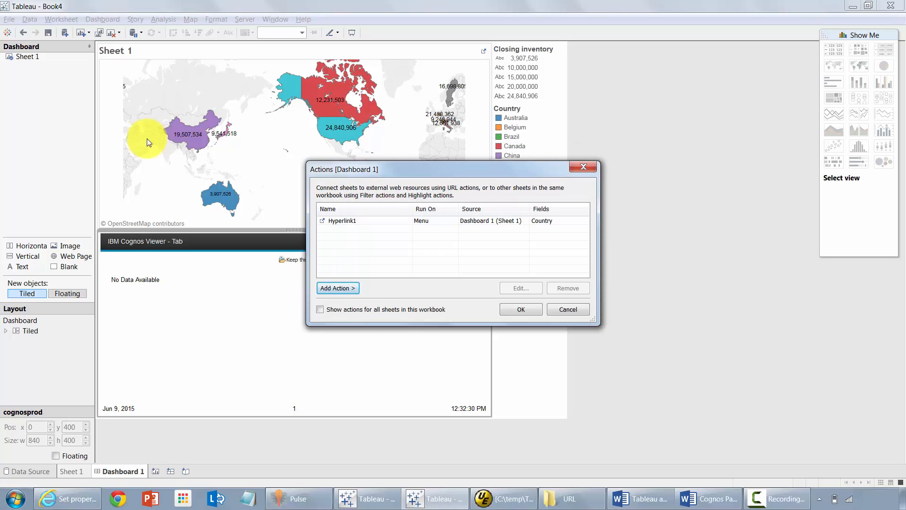
# Edit Hyperlink1 so the action runs on Select.
pyautogui.click(521, 288)
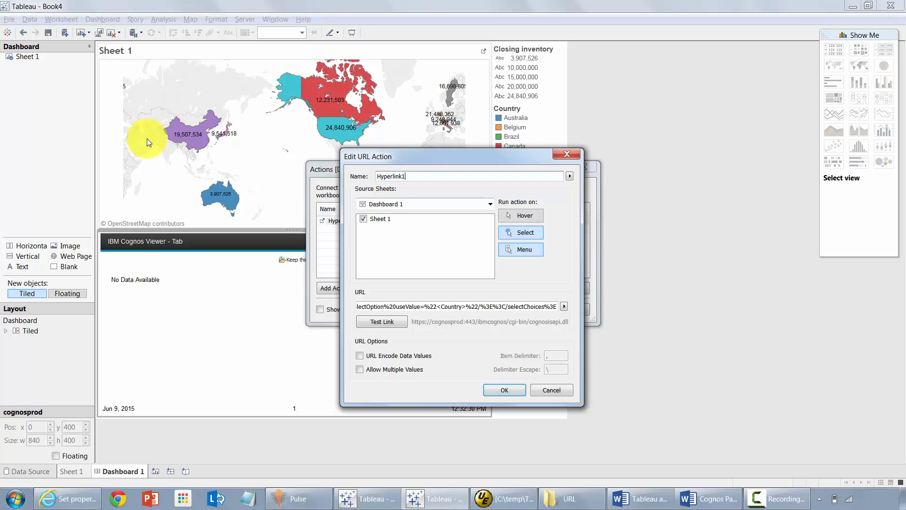
pyautogui.click(504, 390)
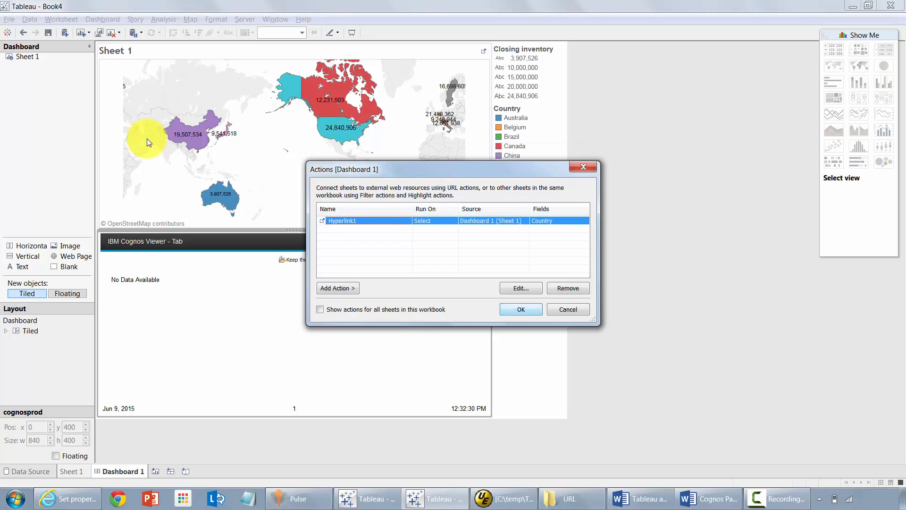
# Select Australia, China, then Canada on the map to load each country's inventory row in Cognos.
pyautogui.click(521, 308)
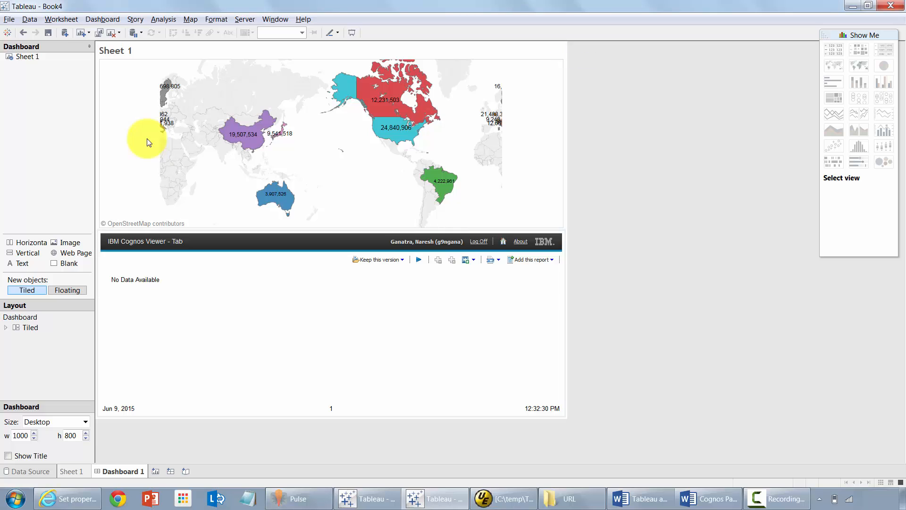
pyautogui.click(275, 194)
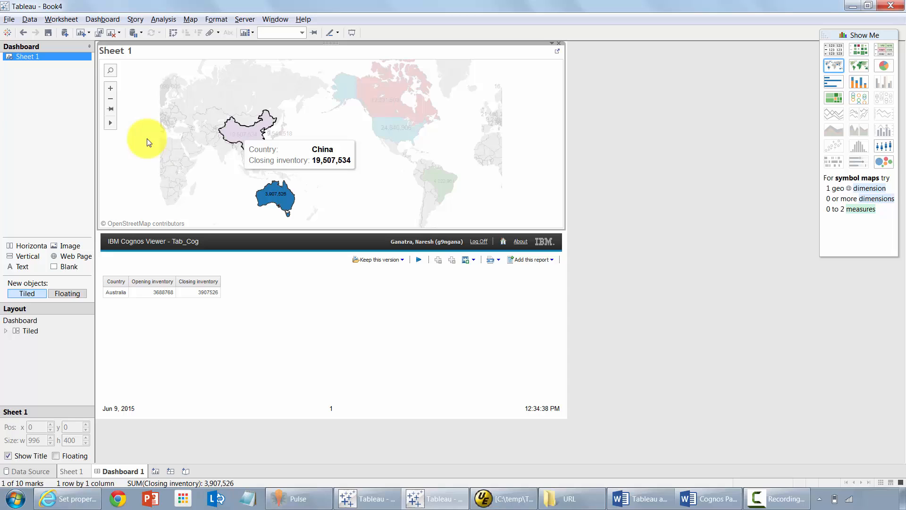
pyautogui.click(257, 124)
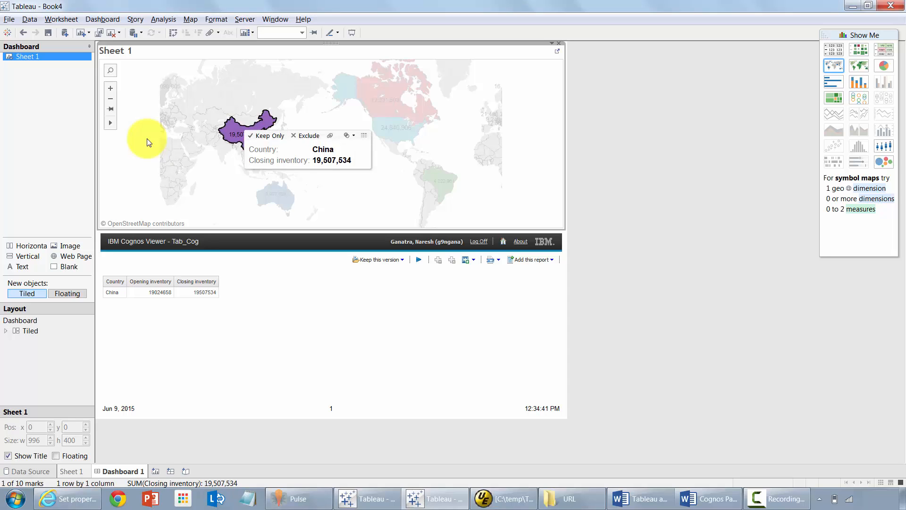
pyautogui.click(379, 90)
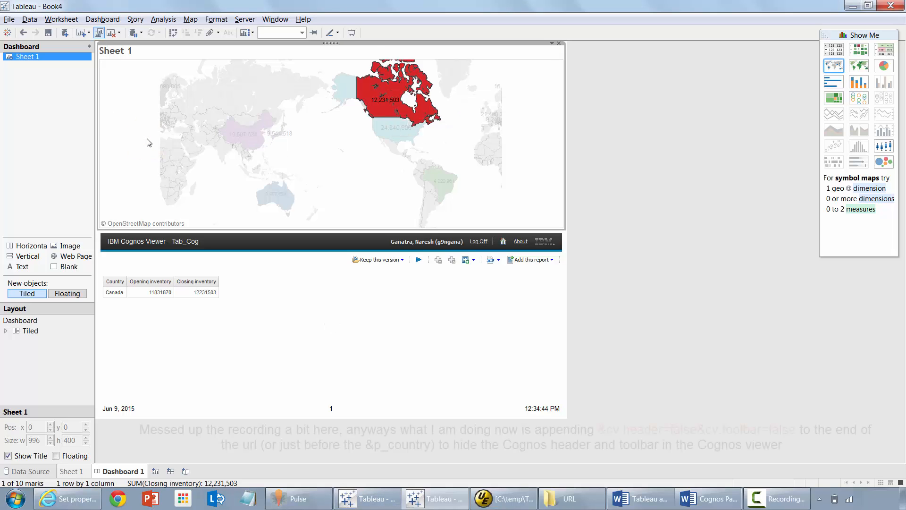
pyautogui.click(102, 18)
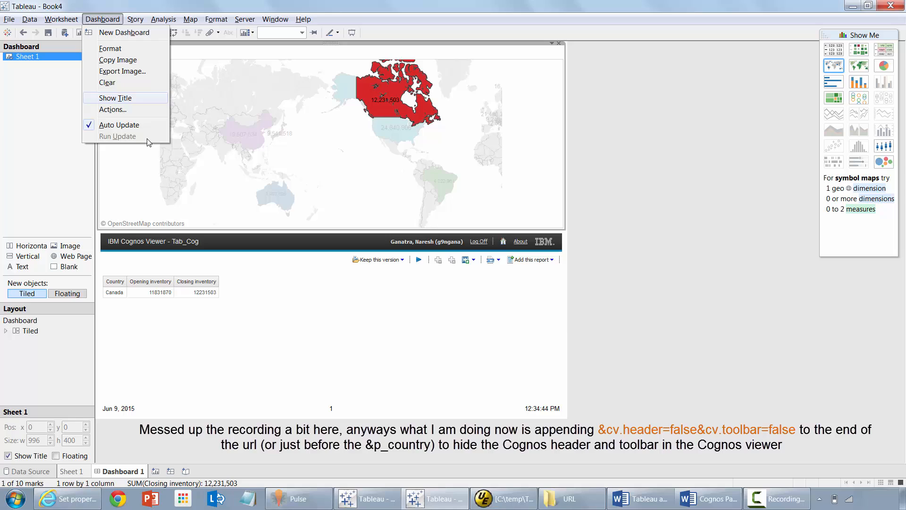
pyautogui.click(112, 110)
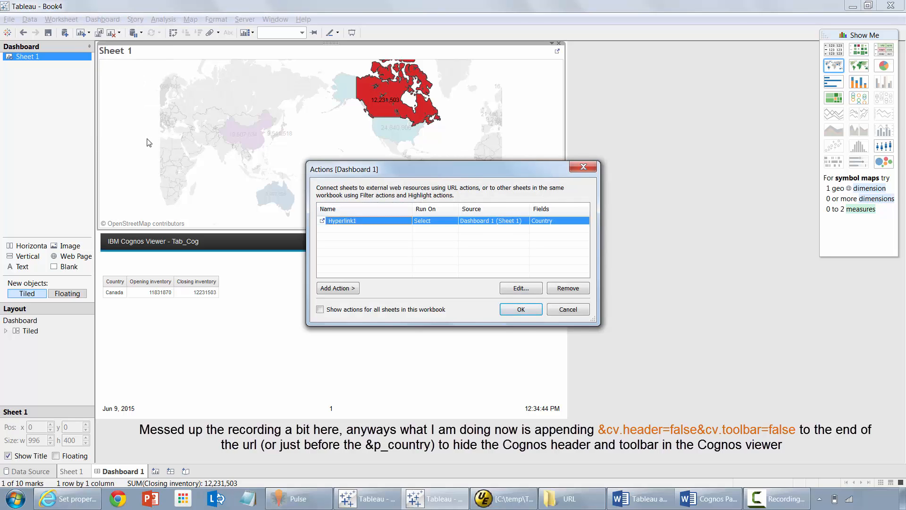
pyautogui.click(521, 288)
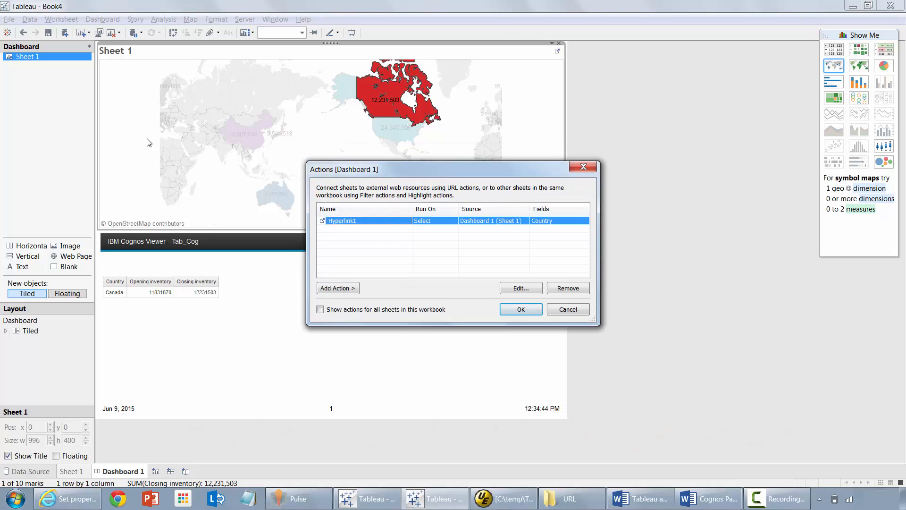
pyautogui.click(521, 309)
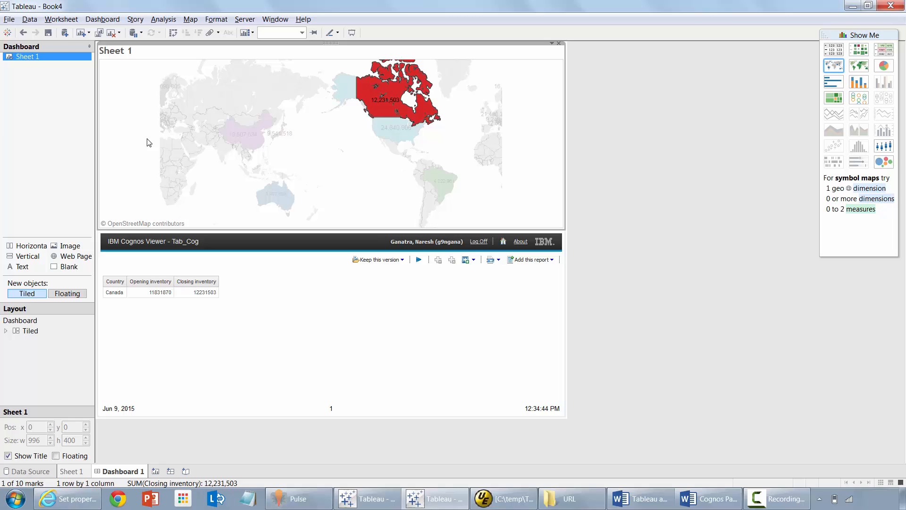
pyautogui.moveTo(390, 127)
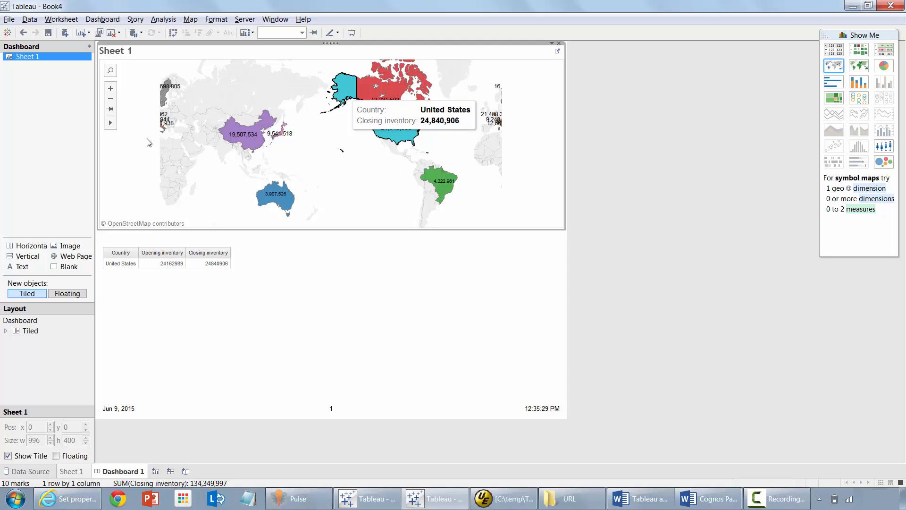
pyautogui.moveTo(148, 142)
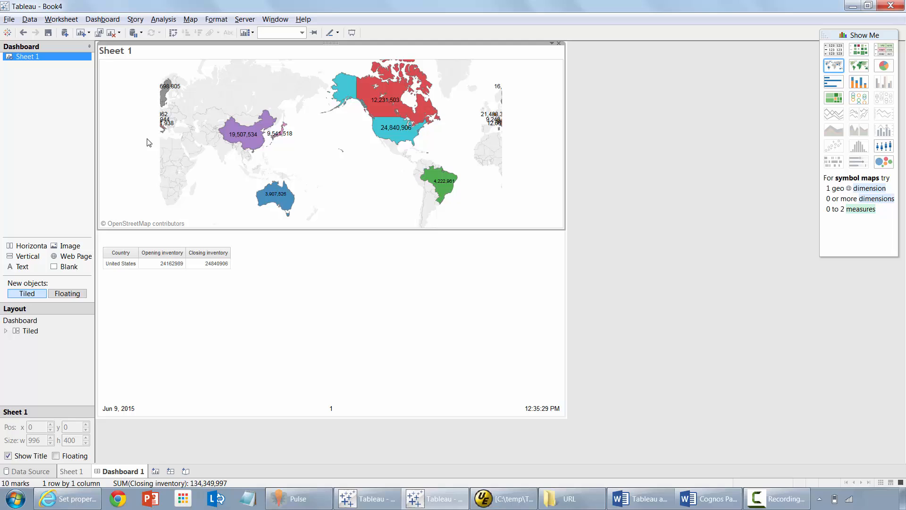